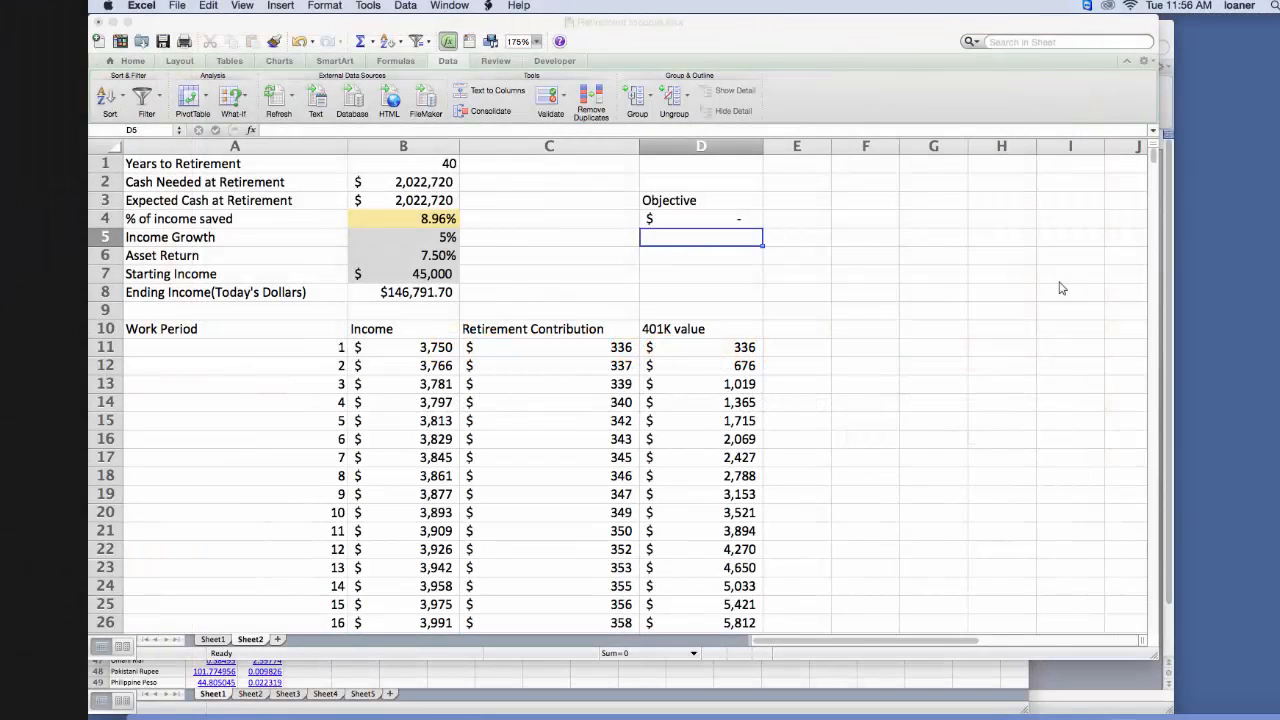
{"action": "mouse_move", "coordinate": [1044, 294]}
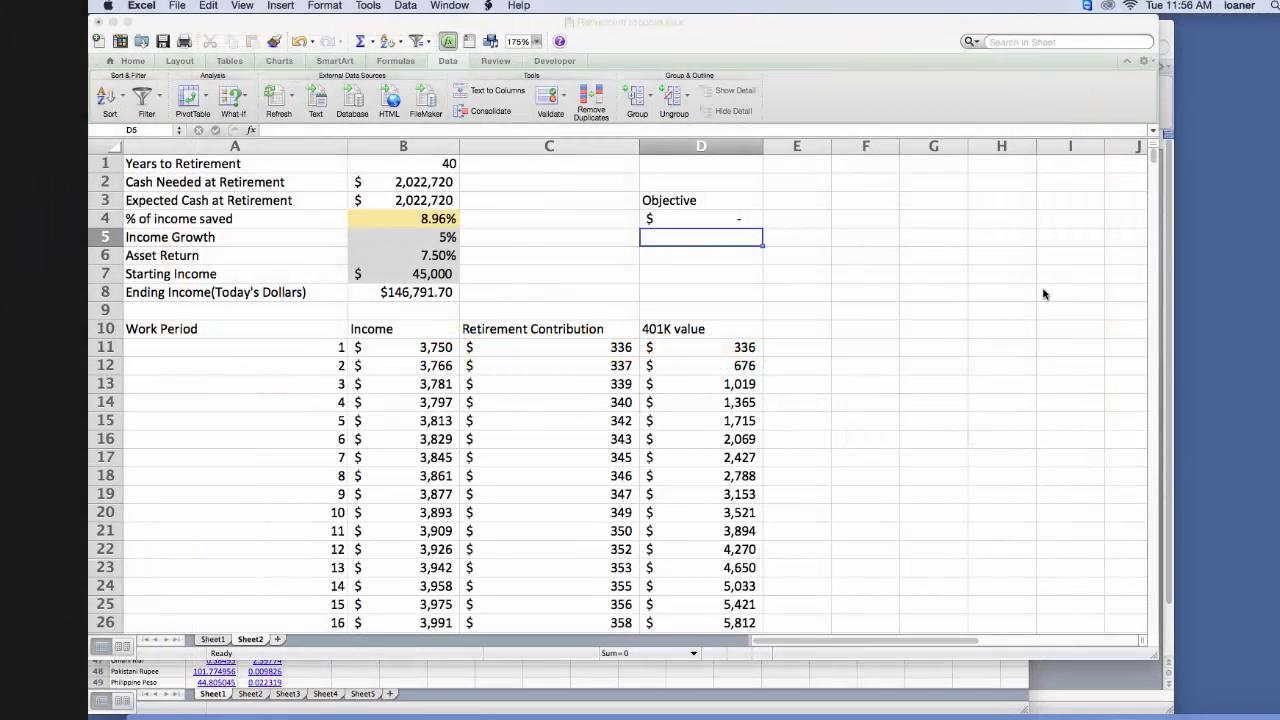
{"action": "mouse_move", "coordinate": [753, 378]}
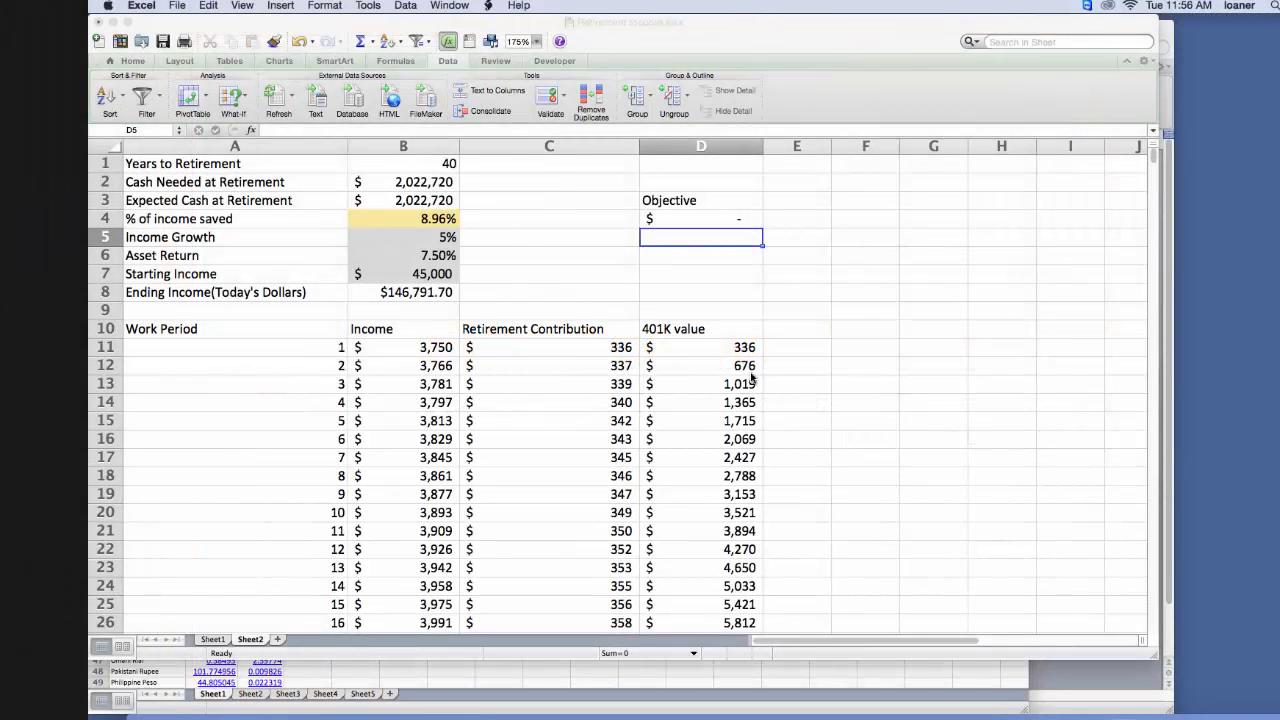
{"action": "mouse_move", "coordinate": [701, 375]}
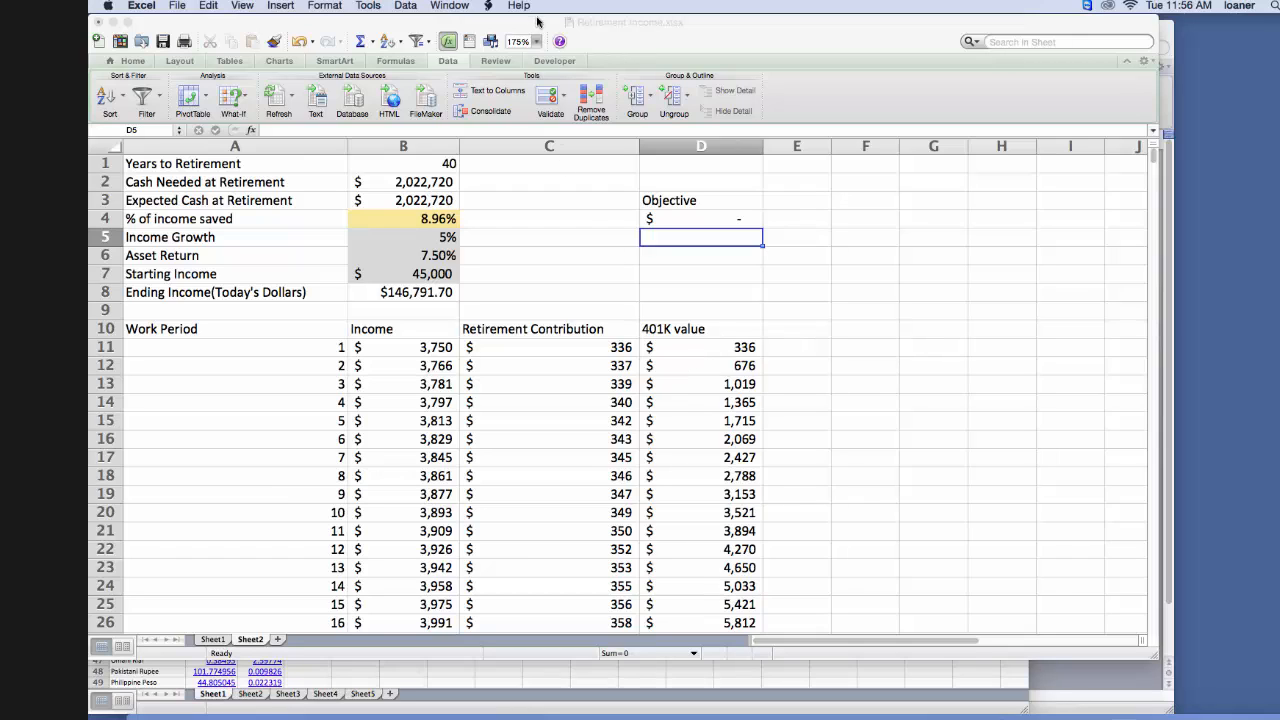
{"action": "mouse_move", "coordinate": [538, 12]}
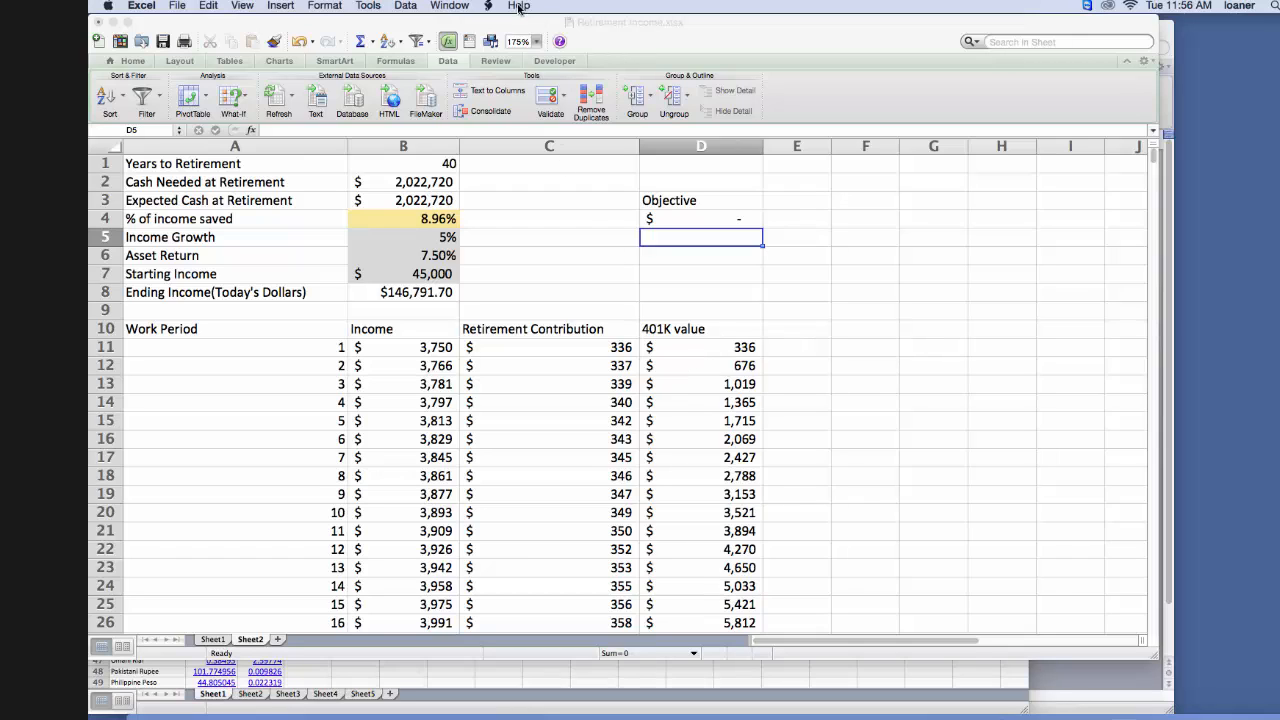
Dismiss the help menu, then tick Solver.xlam under Tools > Add-Ins and confirm.
{"action": "left_click", "coordinate": [518, 6]}
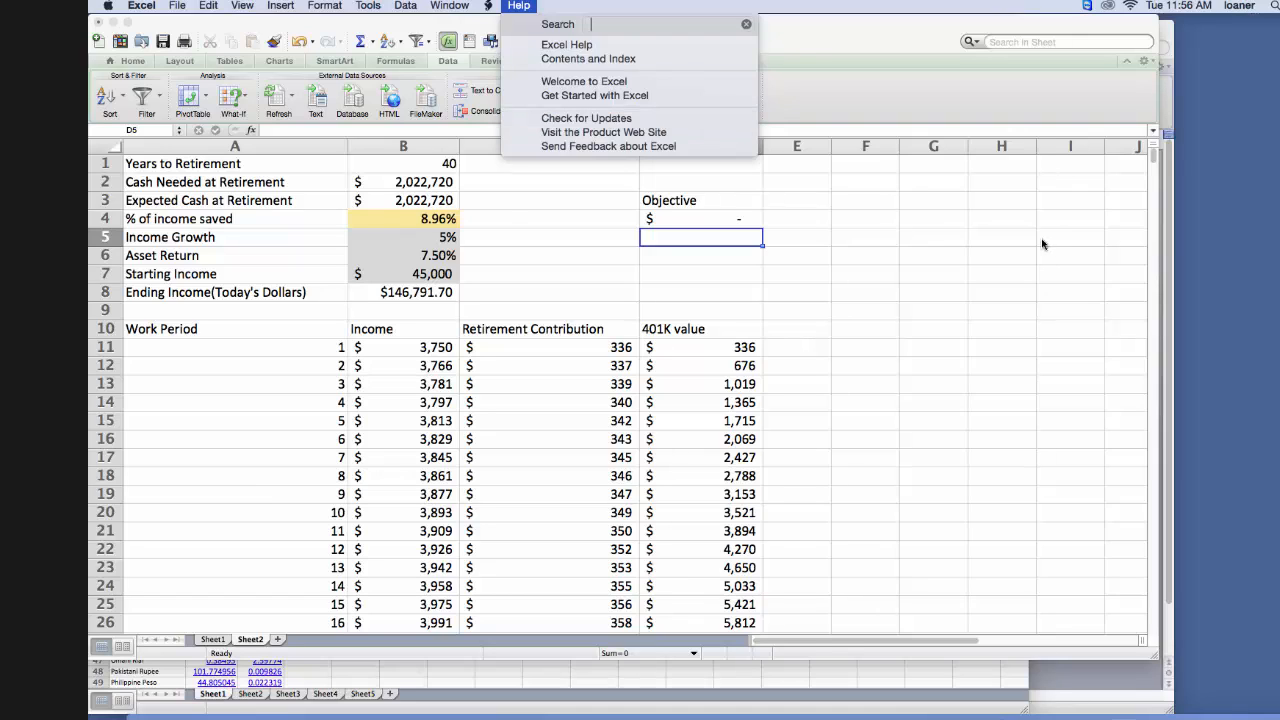
{"action": "left_click", "coordinate": [945, 244]}
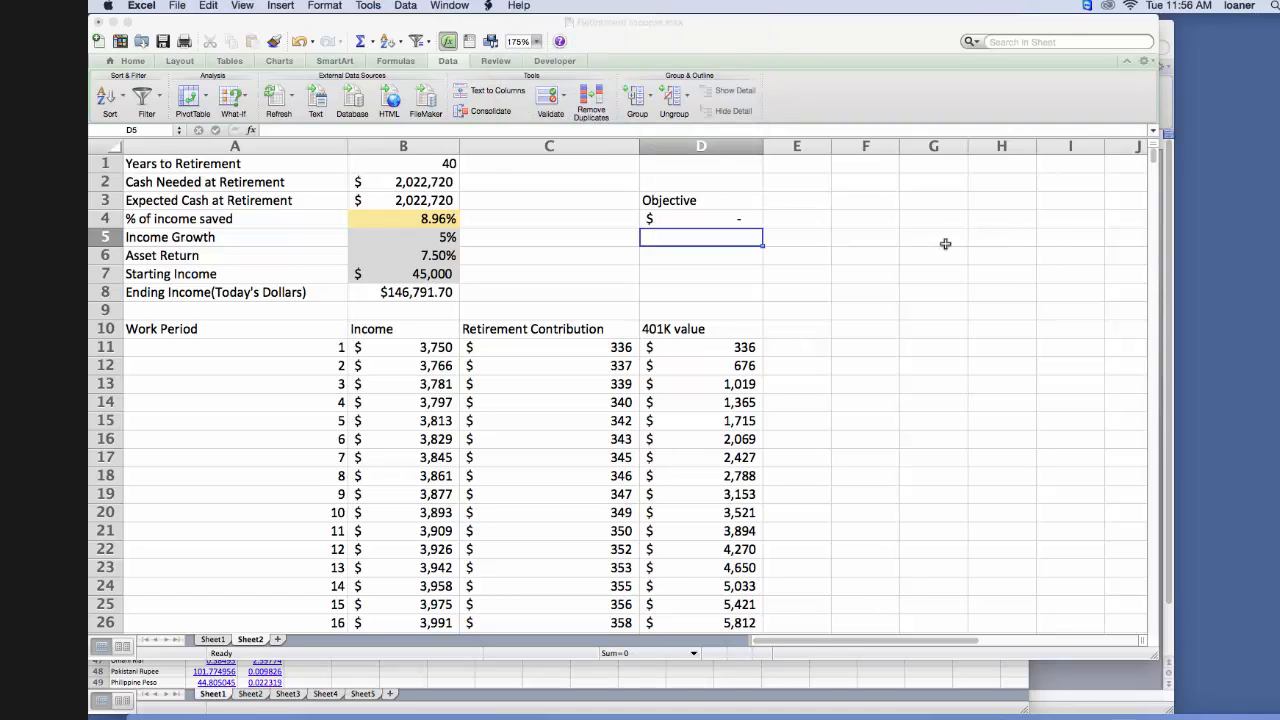
{"action": "mouse_move", "coordinate": [681, 200]}
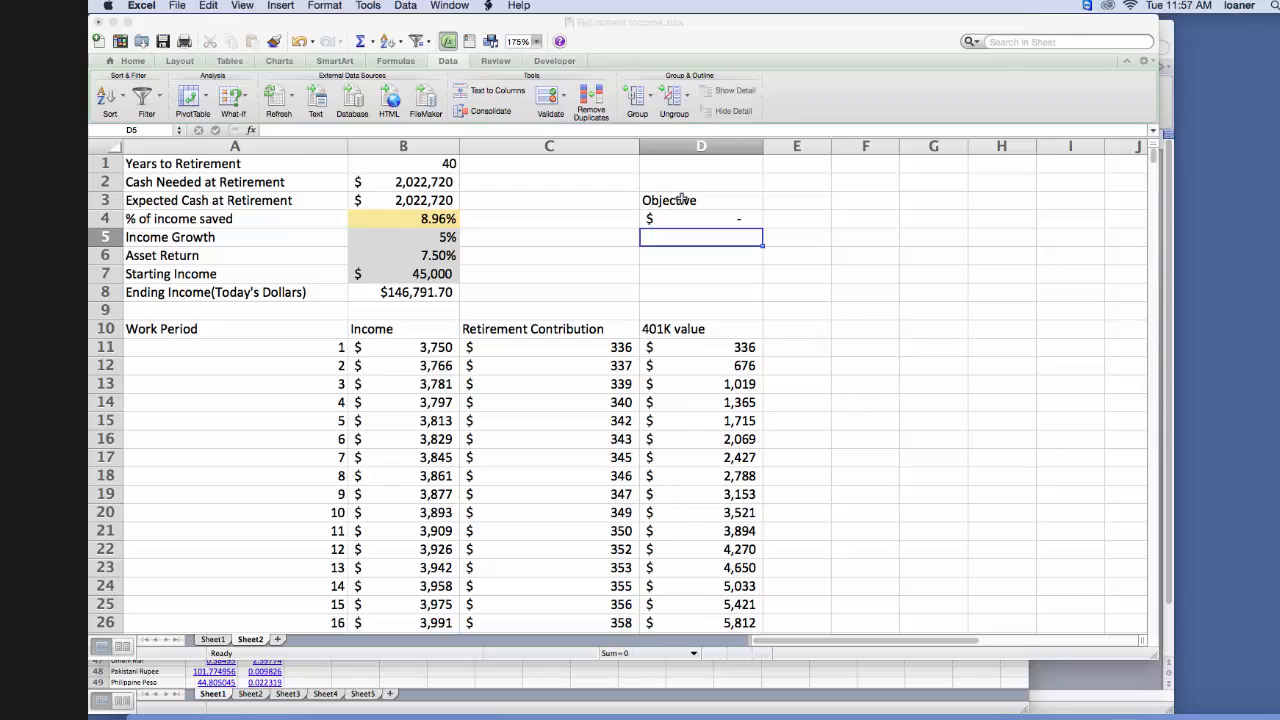
{"action": "left_click", "coordinate": [368, 6]}
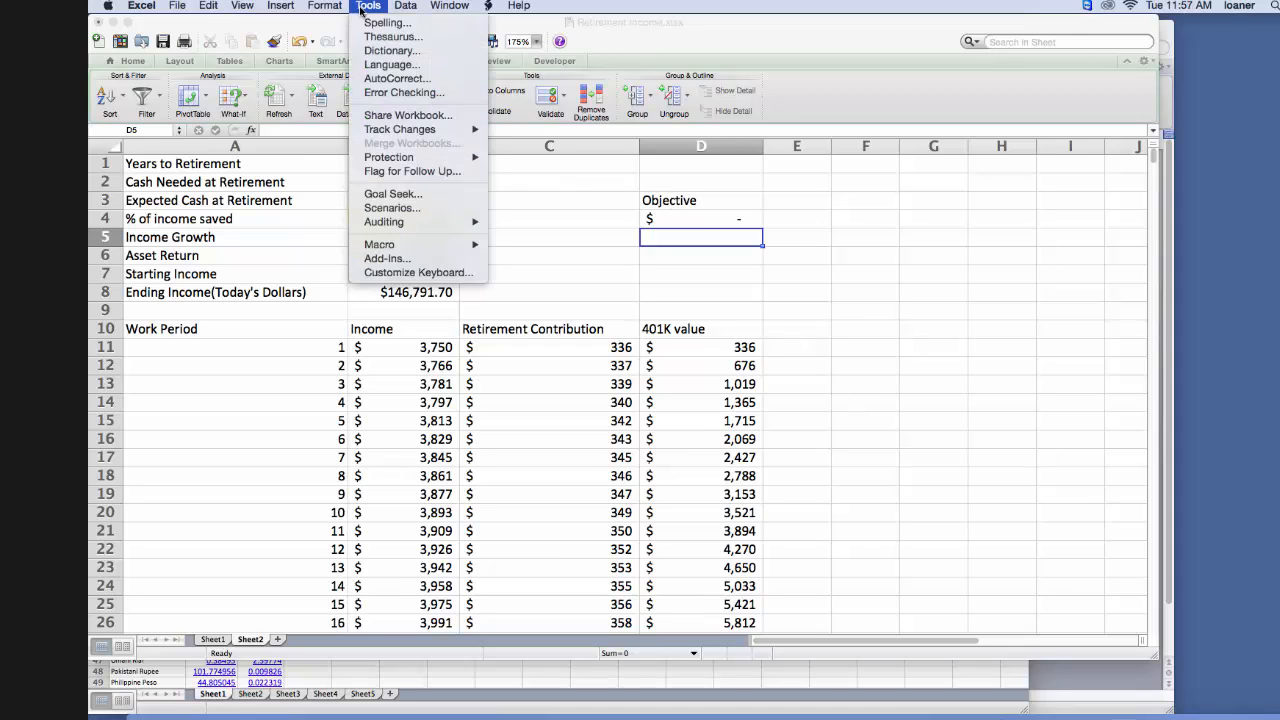
{"action": "mouse_move", "coordinate": [386, 258]}
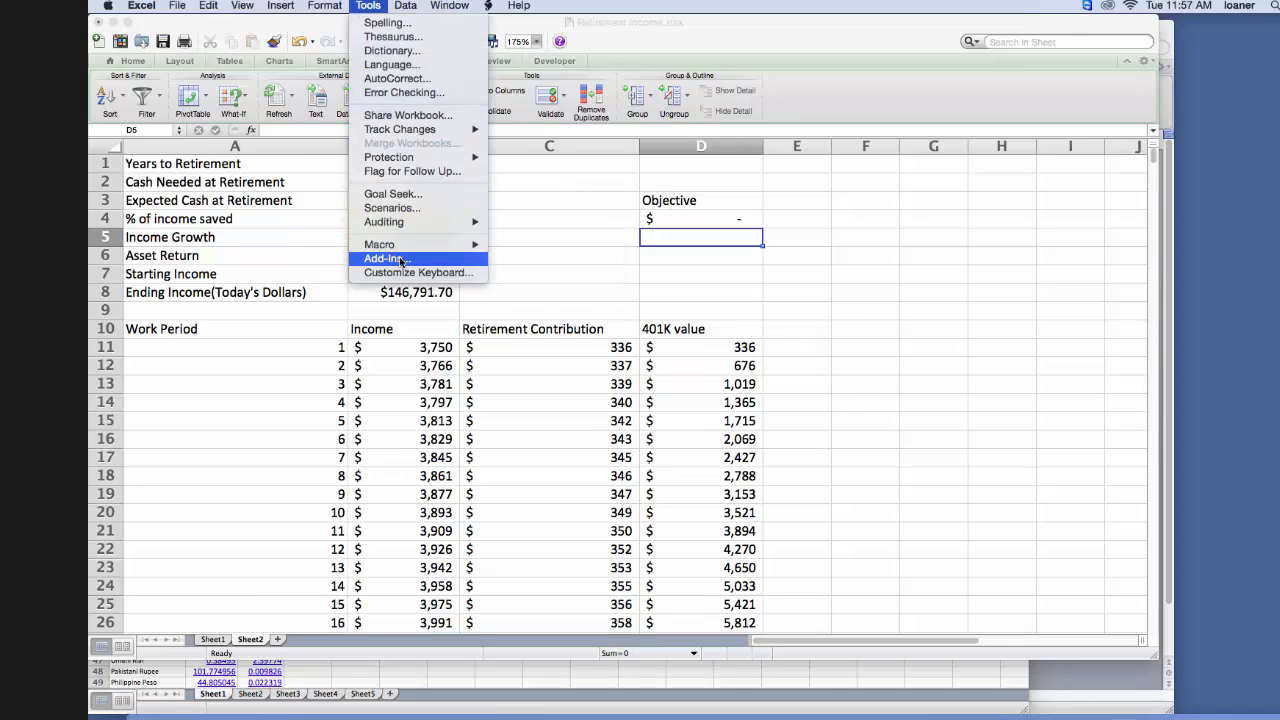
{"action": "left_click", "coordinate": [383, 258]}
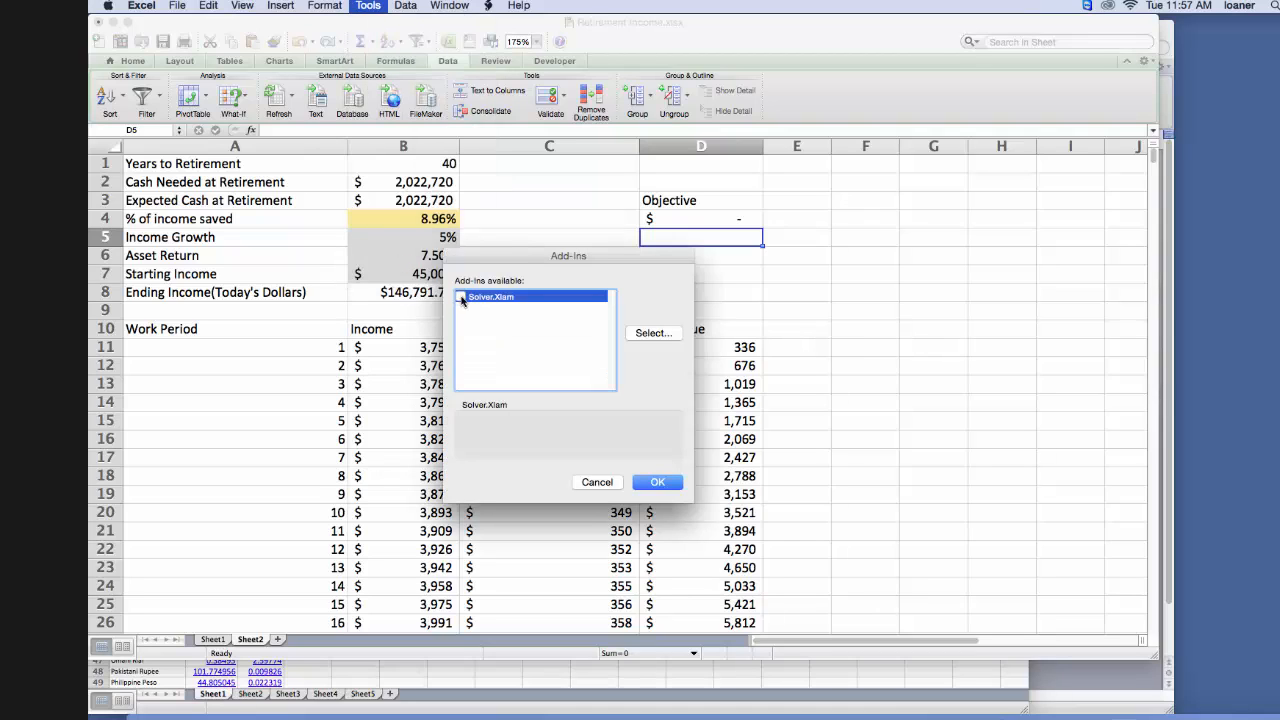
{"action": "left_click", "coordinate": [460, 296]}
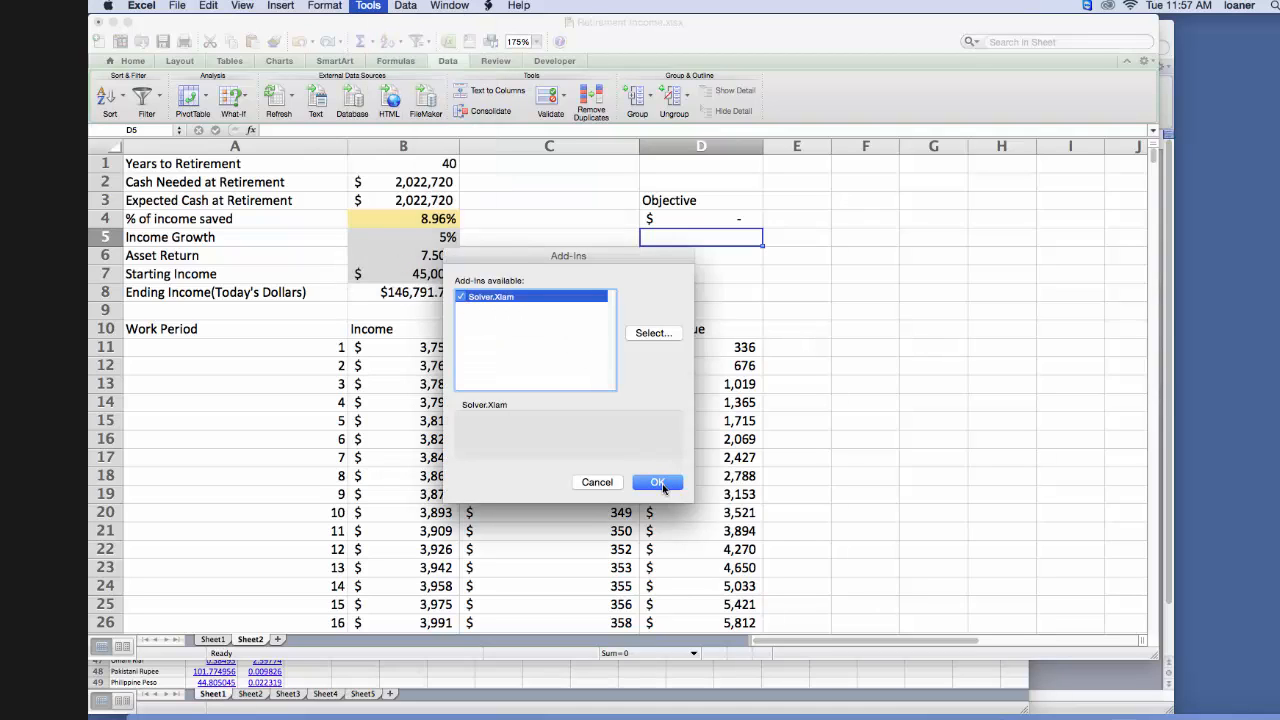
{"action": "left_click", "coordinate": [658, 482]}
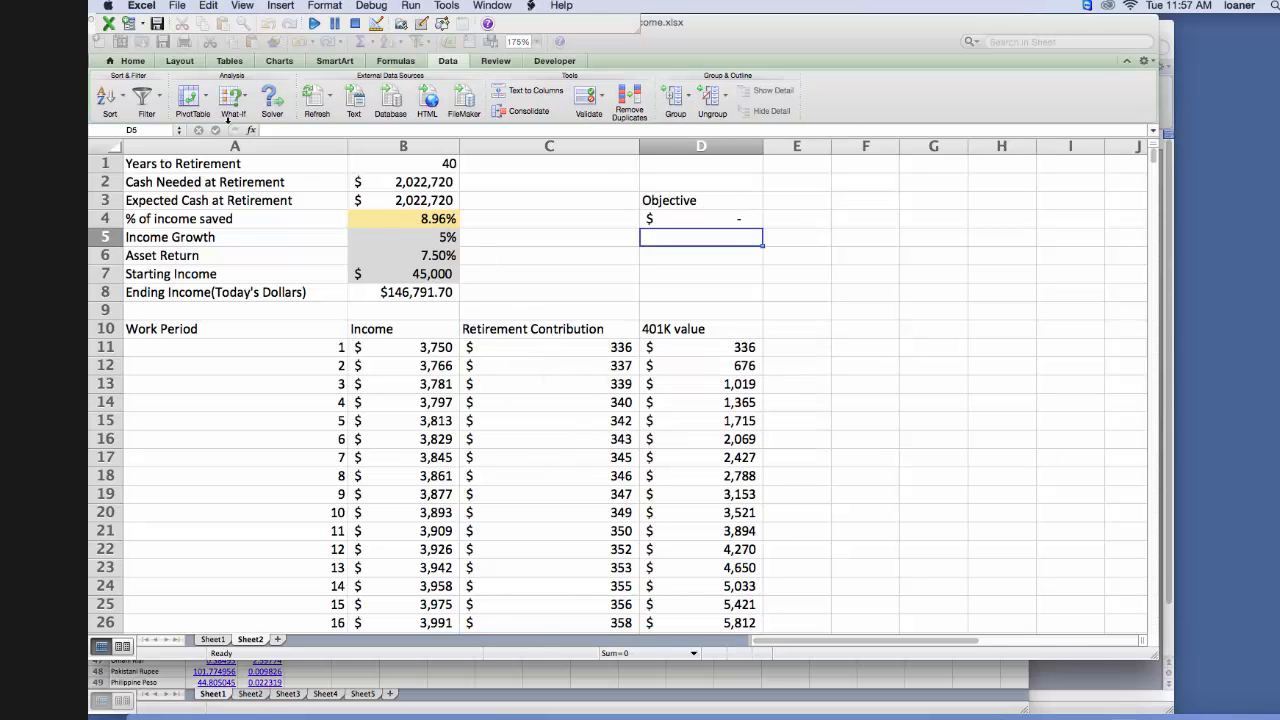
{"action": "mouse_move", "coordinate": [272, 97]}
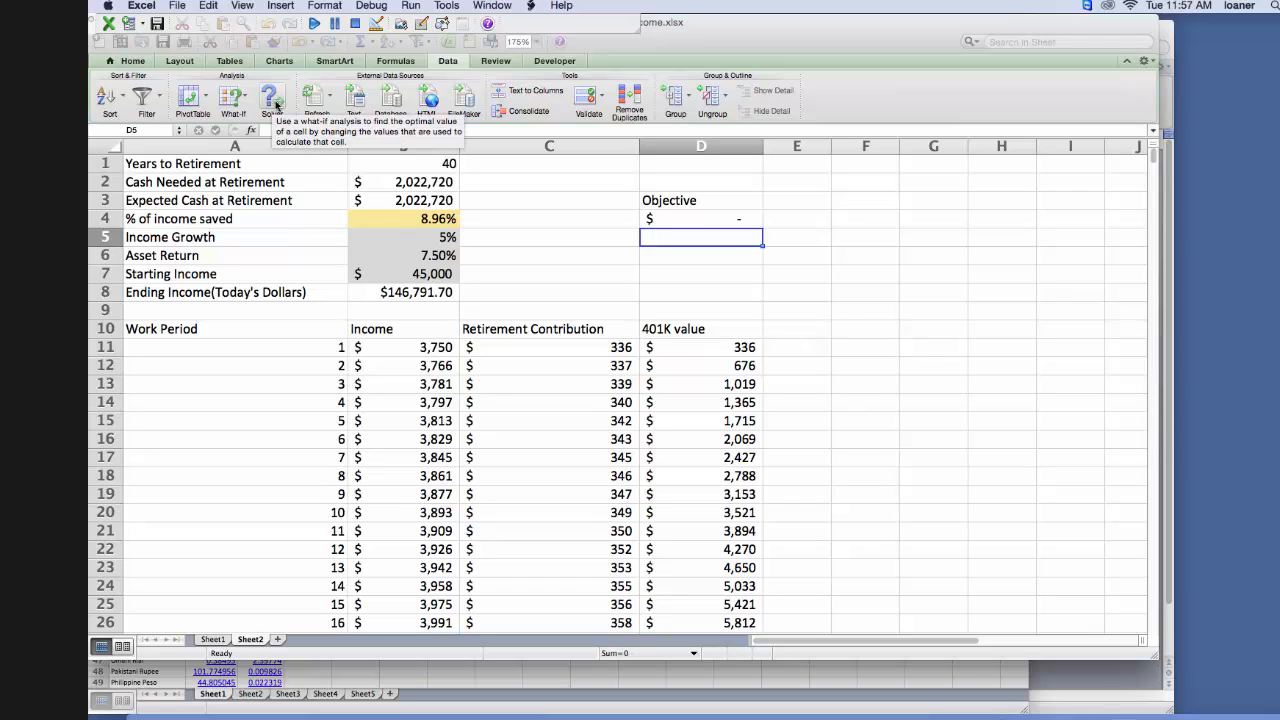
{"action": "mouse_move", "coordinate": [920, 592]}
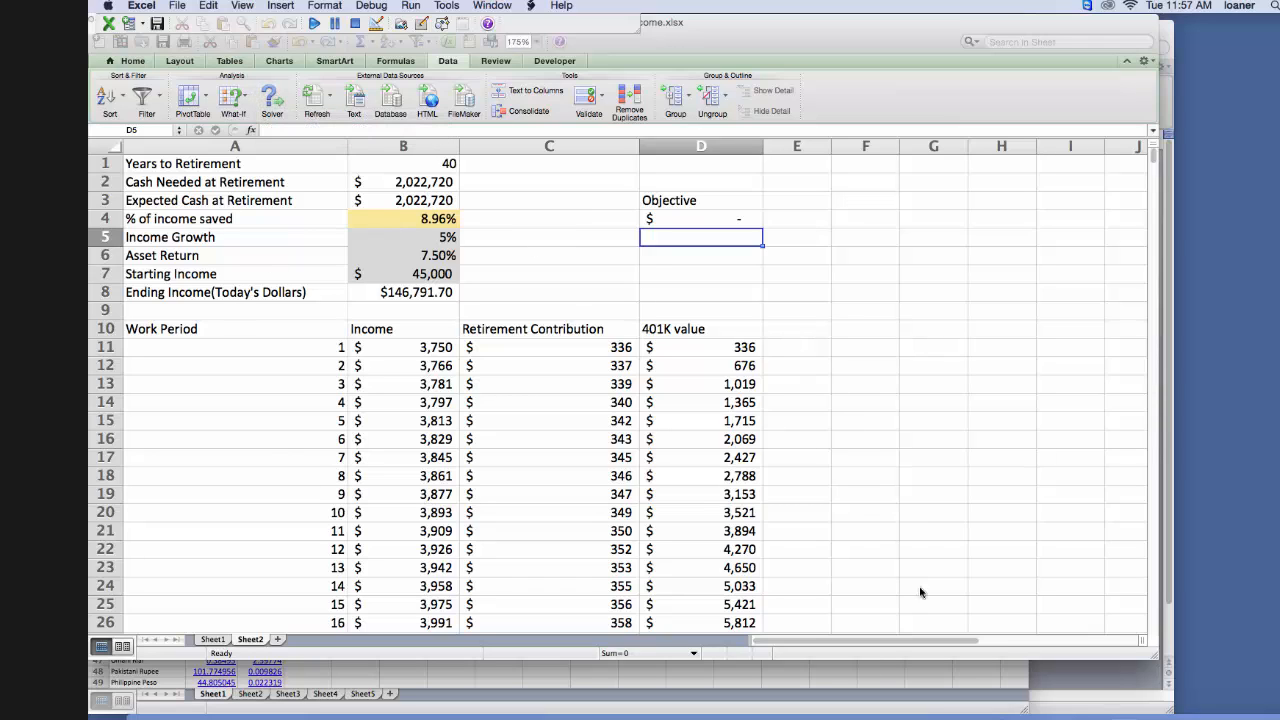
{"action": "mouse_move", "coordinate": [723, 318]}
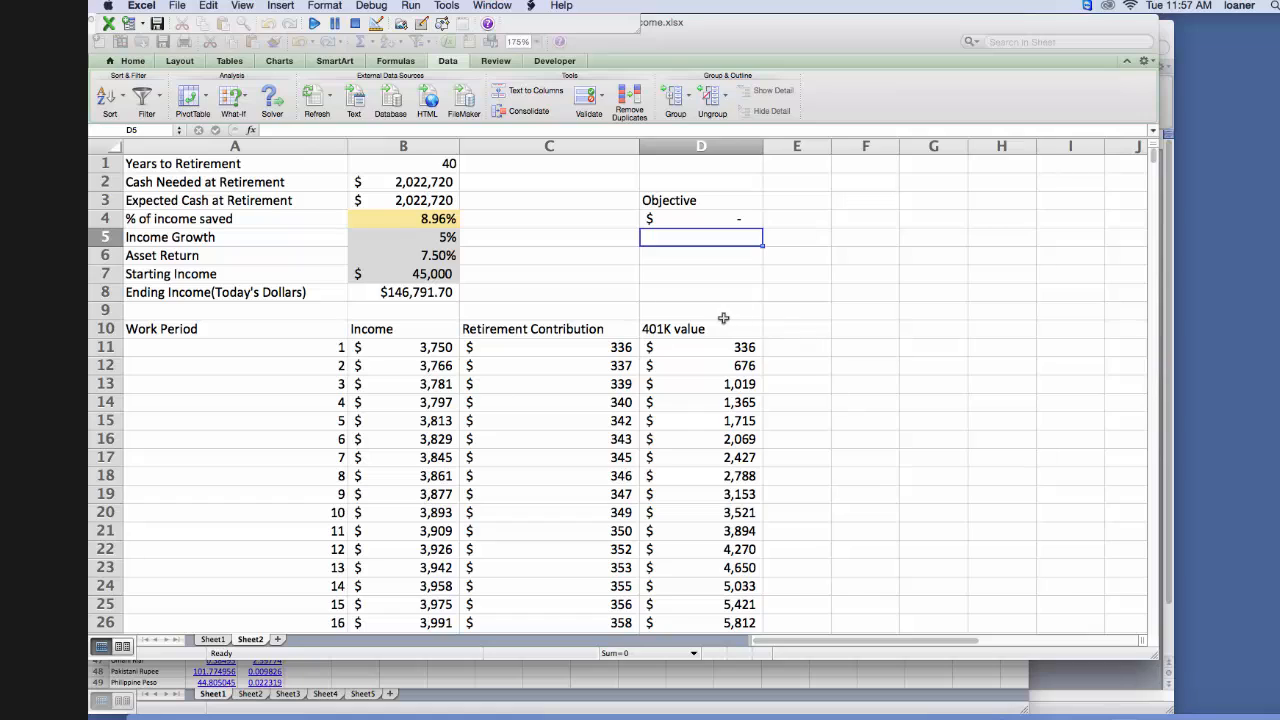
{"action": "mouse_move", "coordinate": [426, 237]}
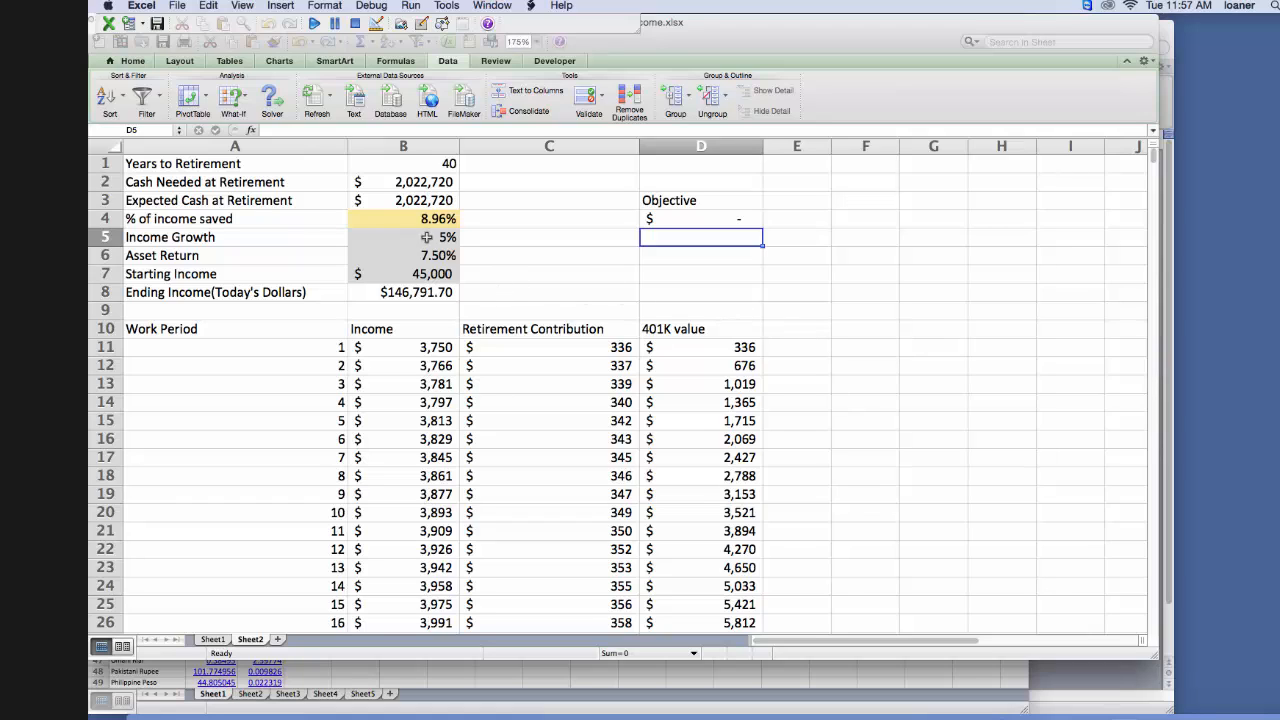
{"action": "mouse_move", "coordinate": [500, 243]}
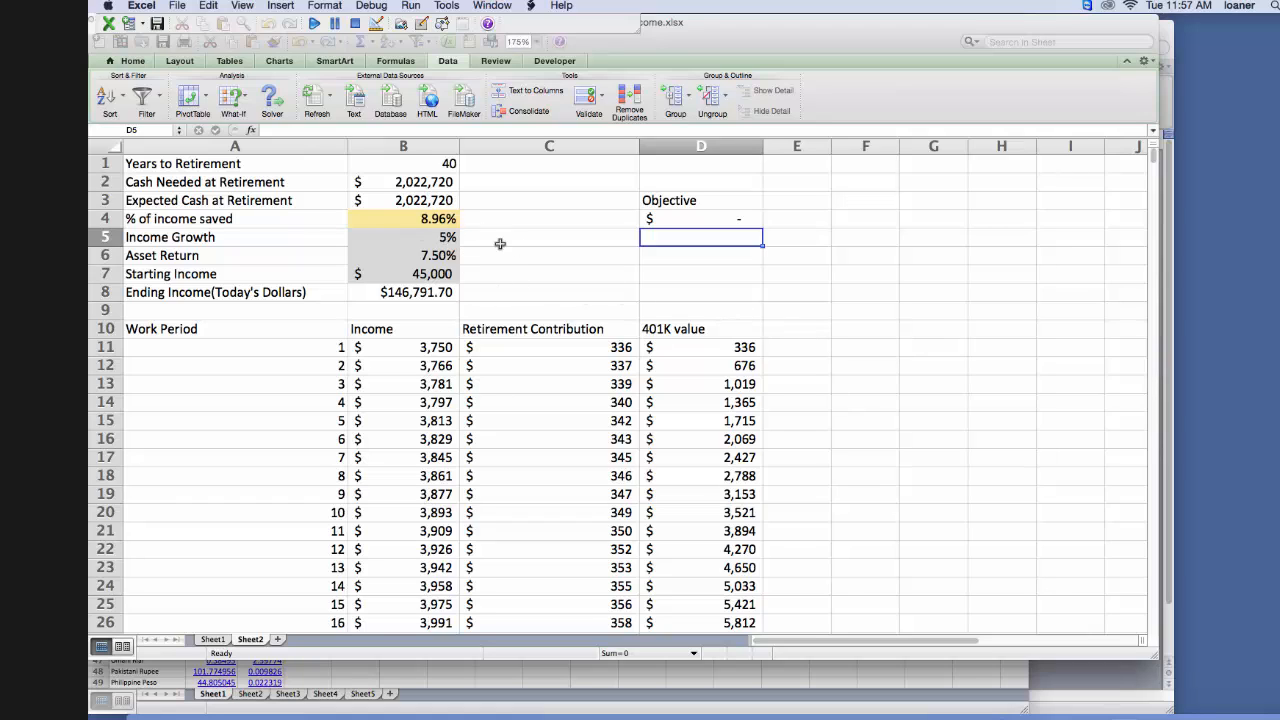
{"action": "mouse_move", "coordinate": [402, 227]}
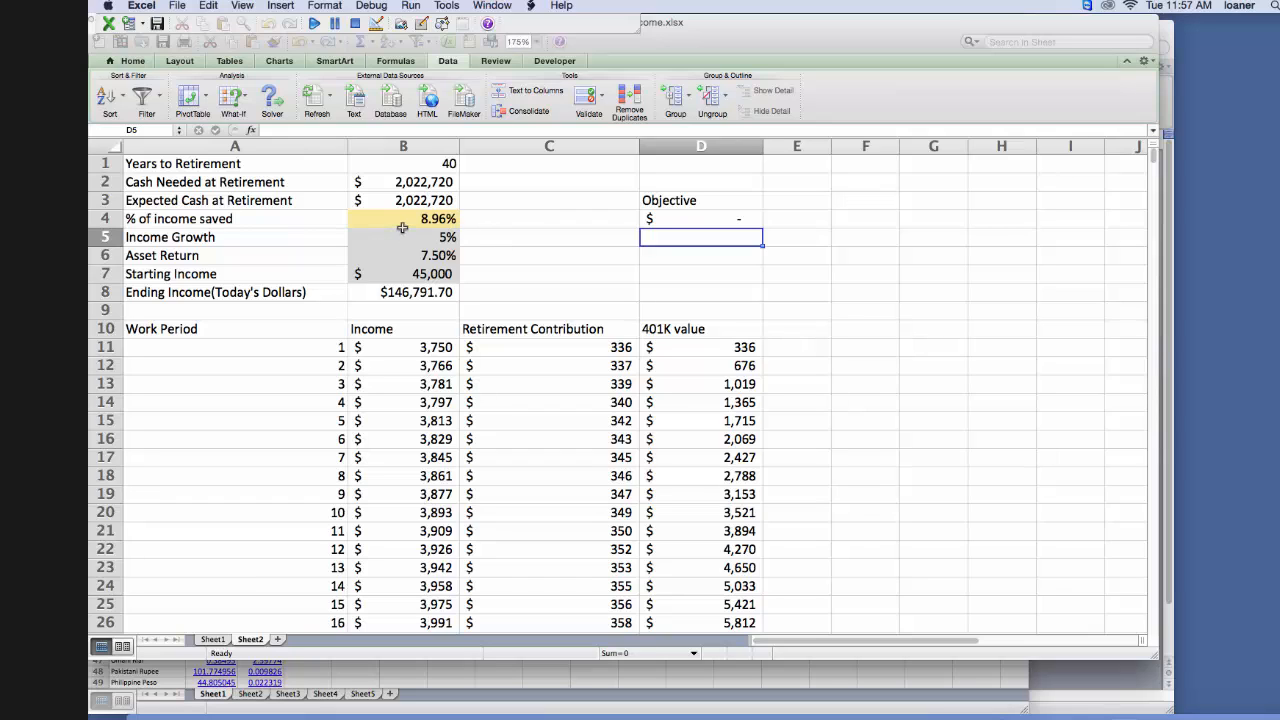
Enter 5% as the income savings rate in B4.
{"action": "type", "text": "5%"}
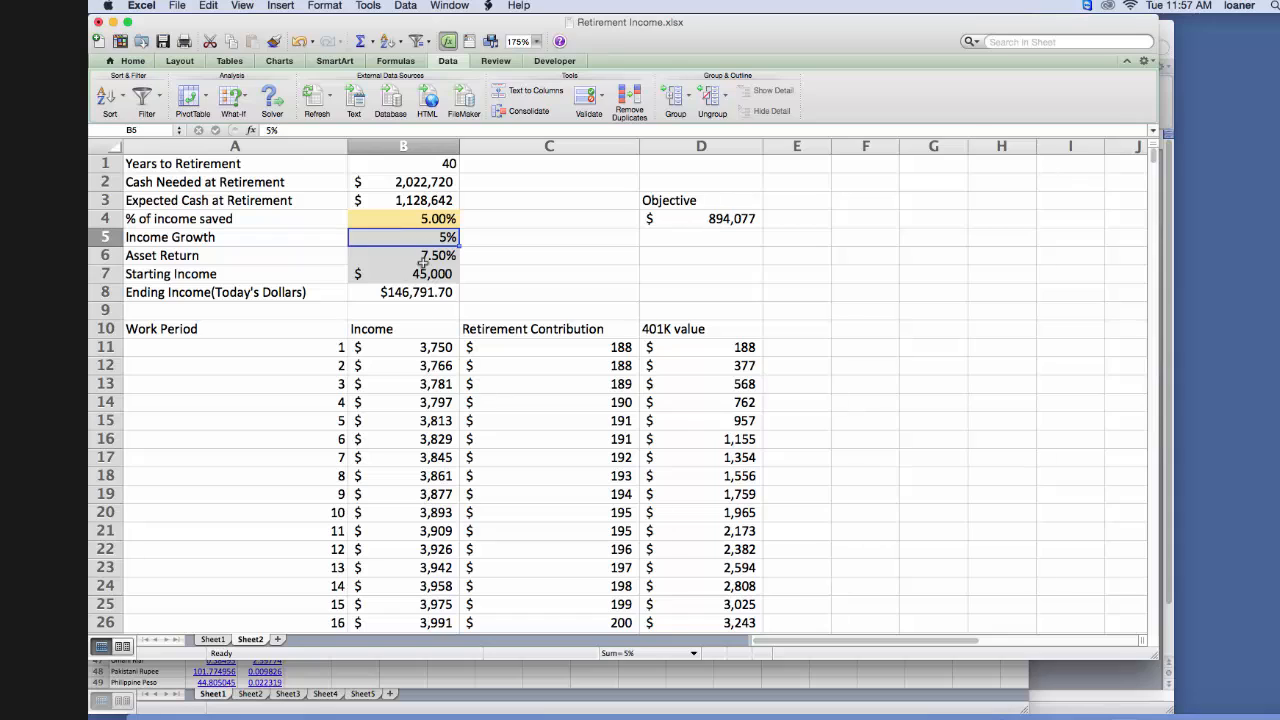
{"action": "mouse_move", "coordinate": [503, 248]}
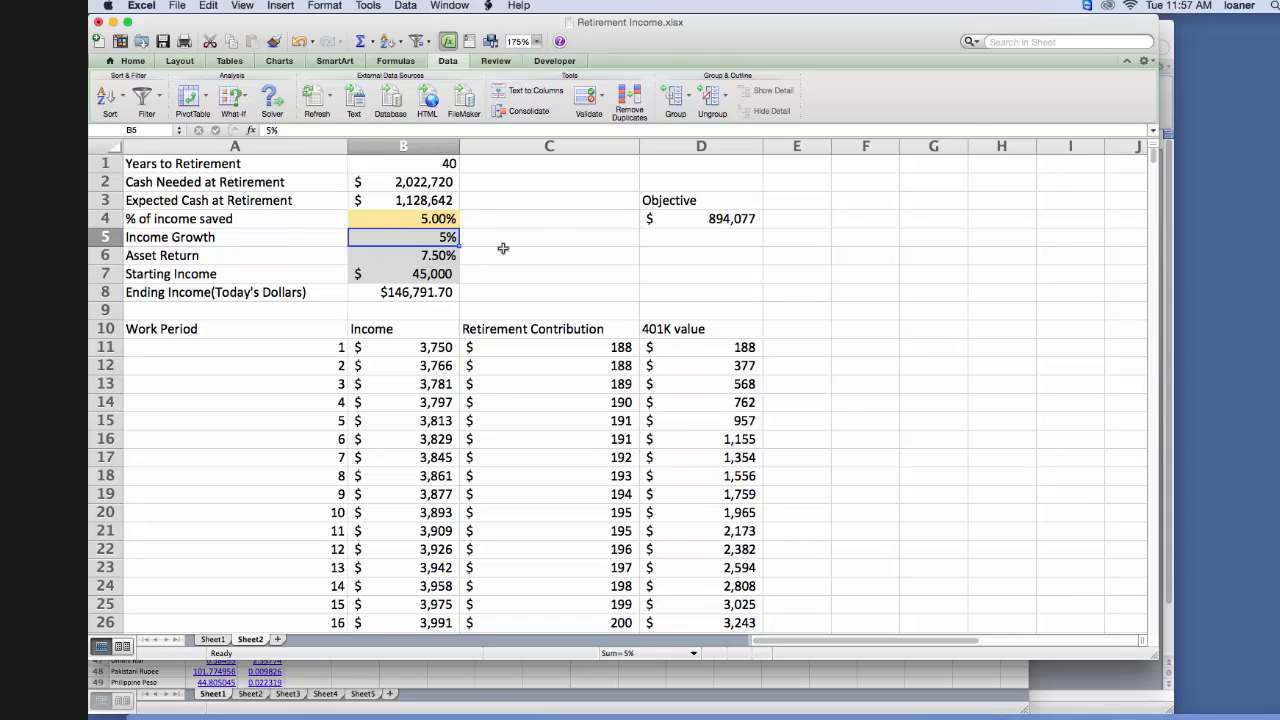
{"action": "mouse_move", "coordinate": [695, 235]}
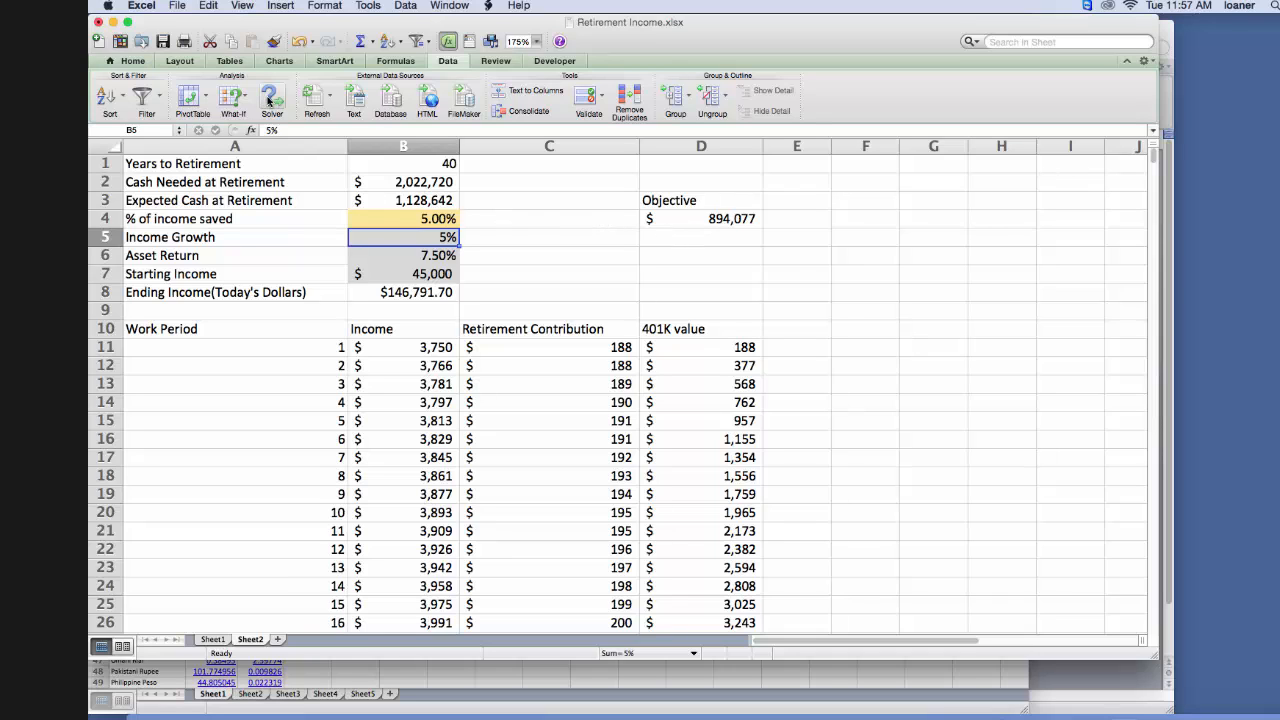
Run Solver with objective $D$4 set to value 0 by changing $B$4.
{"action": "left_click", "coordinate": [272, 97]}
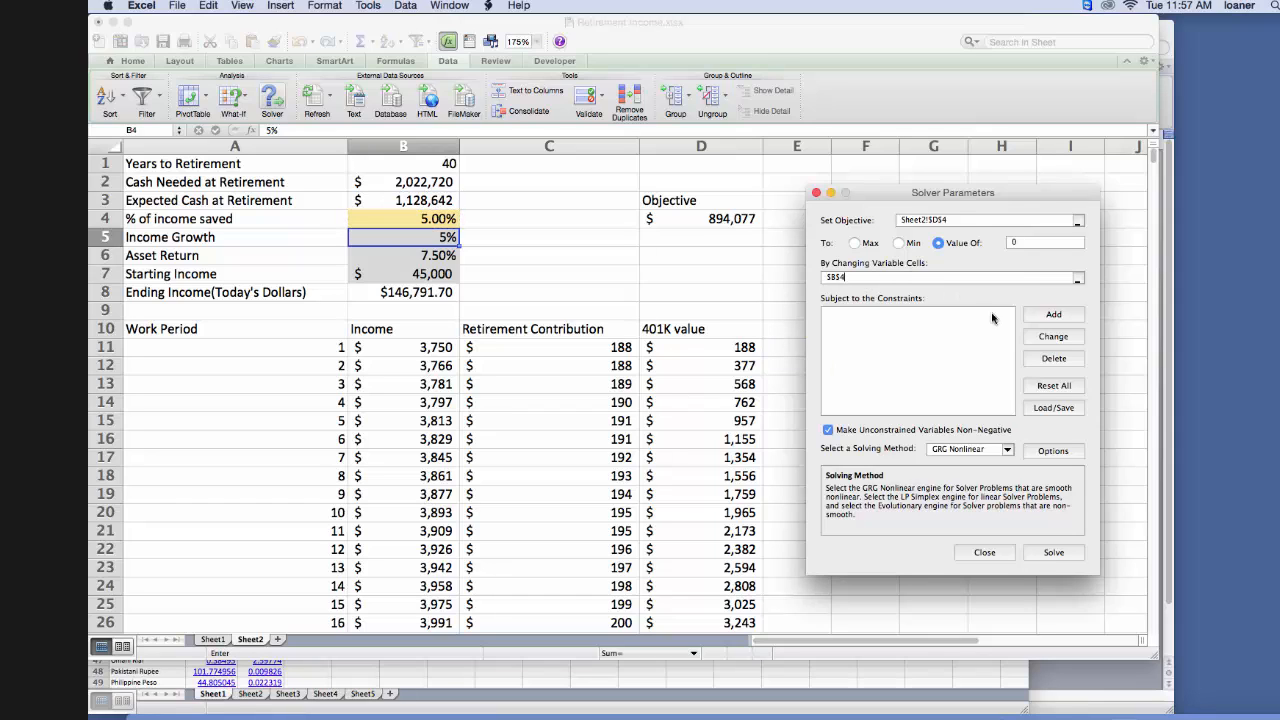
{"action": "left_click", "coordinate": [984, 552]}
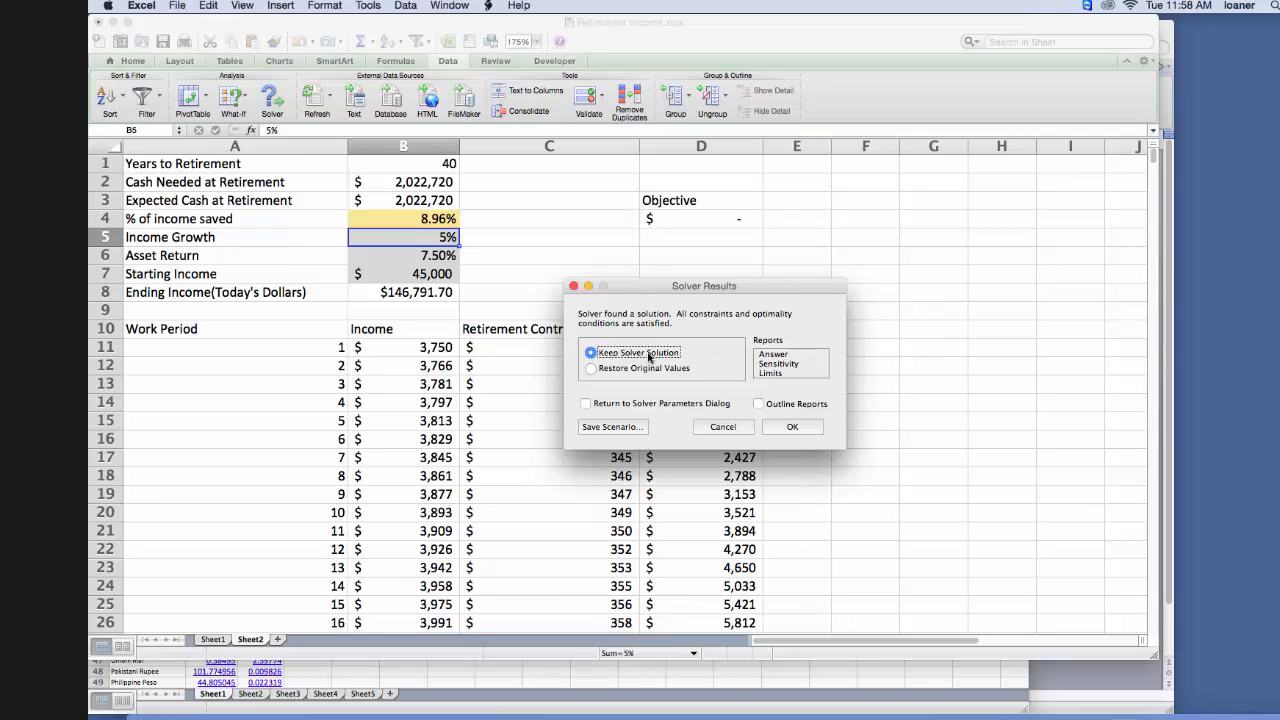
{"action": "mouse_move", "coordinate": [640, 415]}
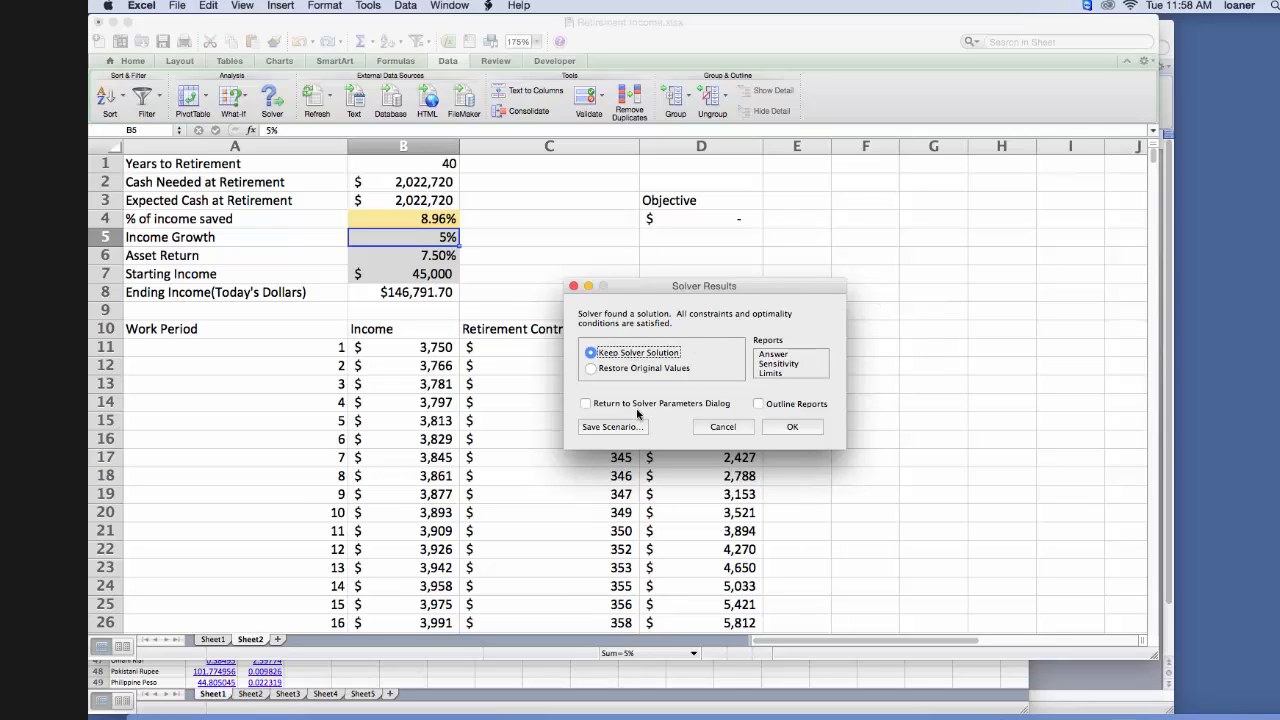
{"action": "mouse_move", "coordinate": [703, 280]}
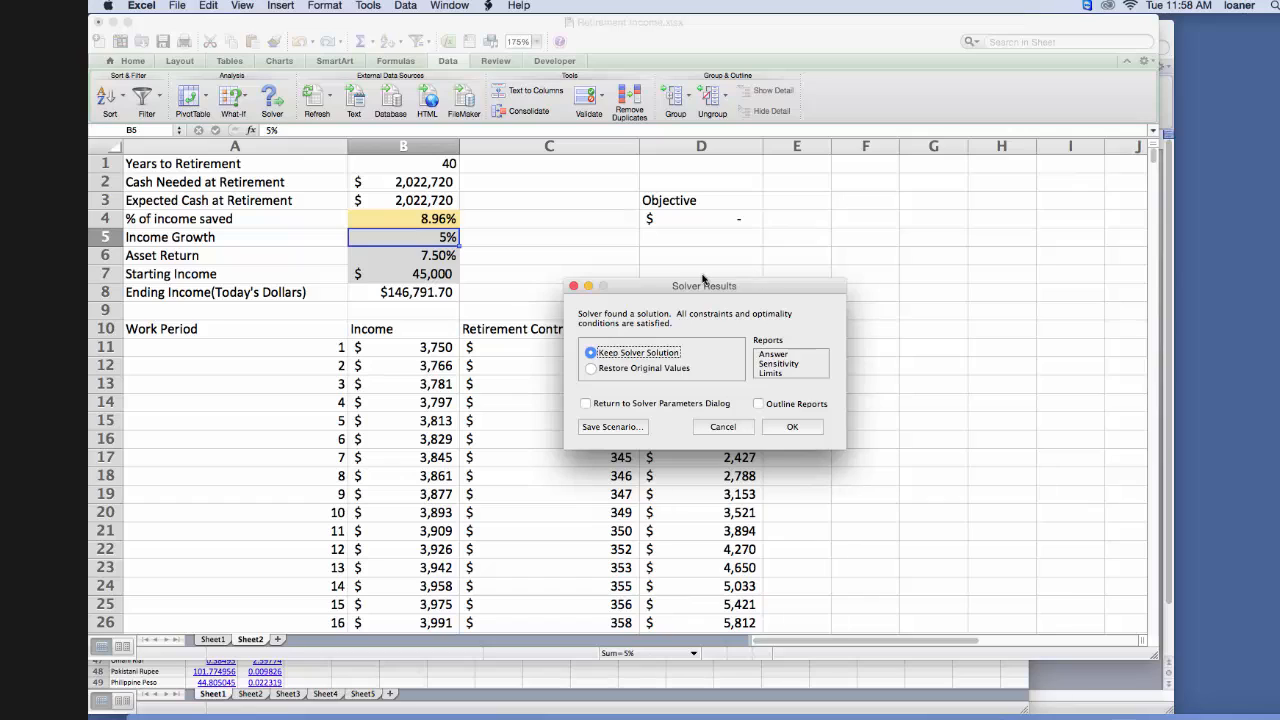
{"action": "mouse_move", "coordinate": [810, 440]}
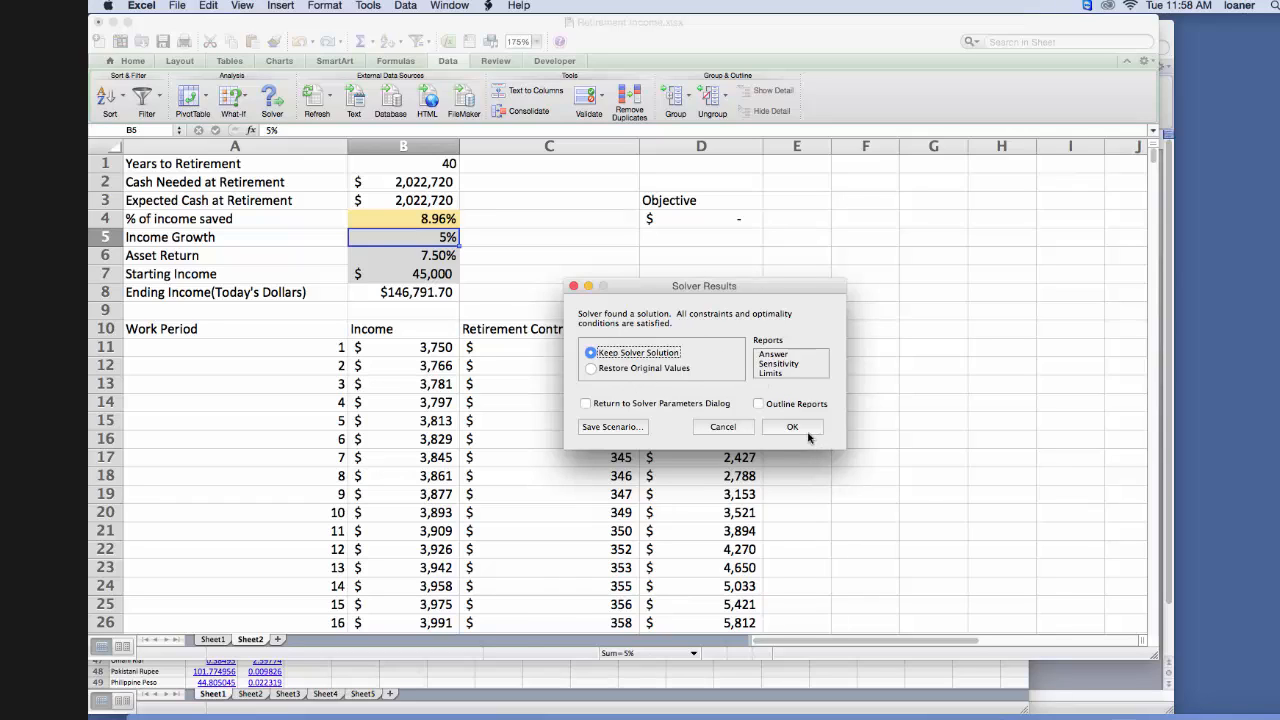
Keep Solver's solution of an 8.96% savings rate.
{"action": "left_click", "coordinate": [792, 427]}
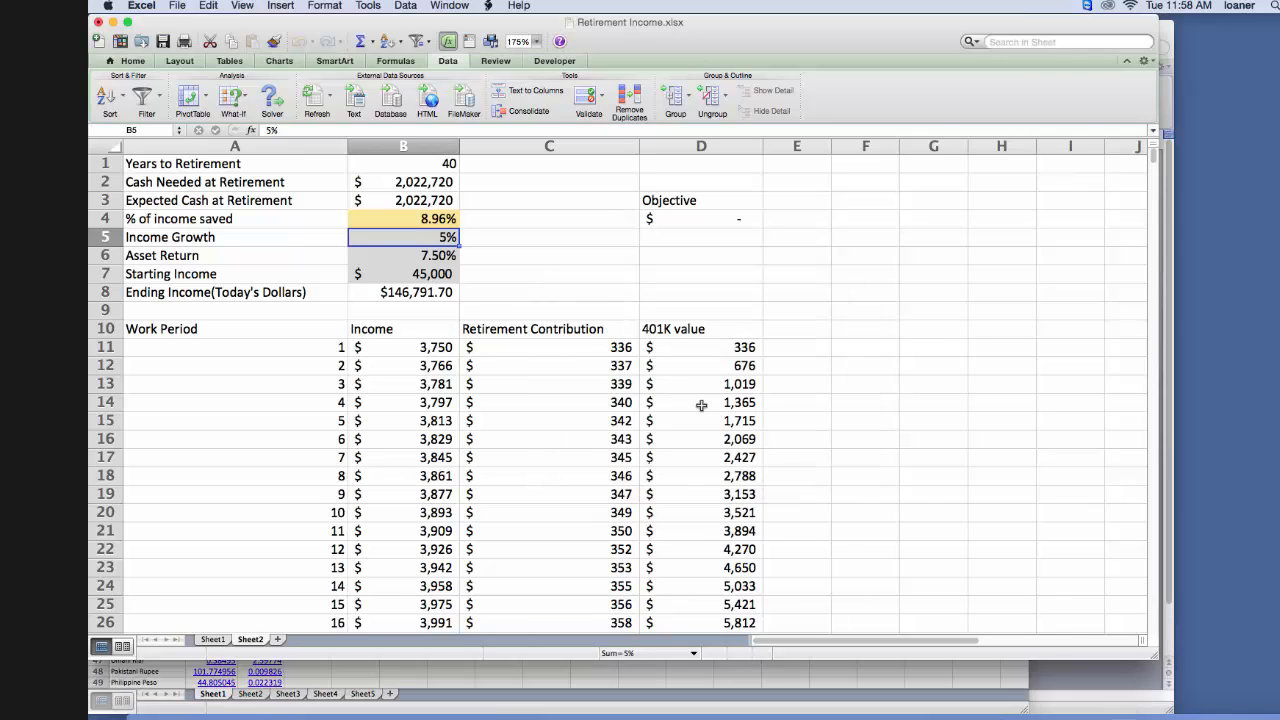
Switch the ribbon to the Developer tab.
{"action": "left_click", "coordinate": [555, 61]}
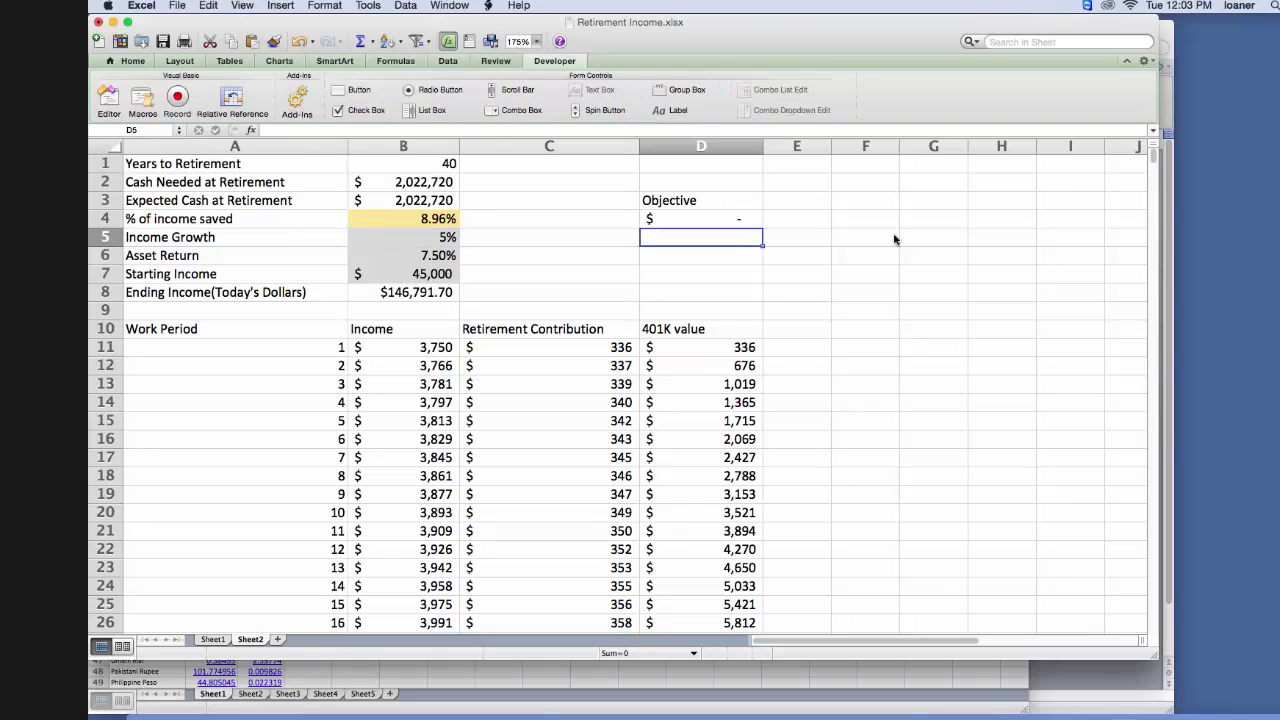
{"action": "mouse_move", "coordinate": [689, 361]}
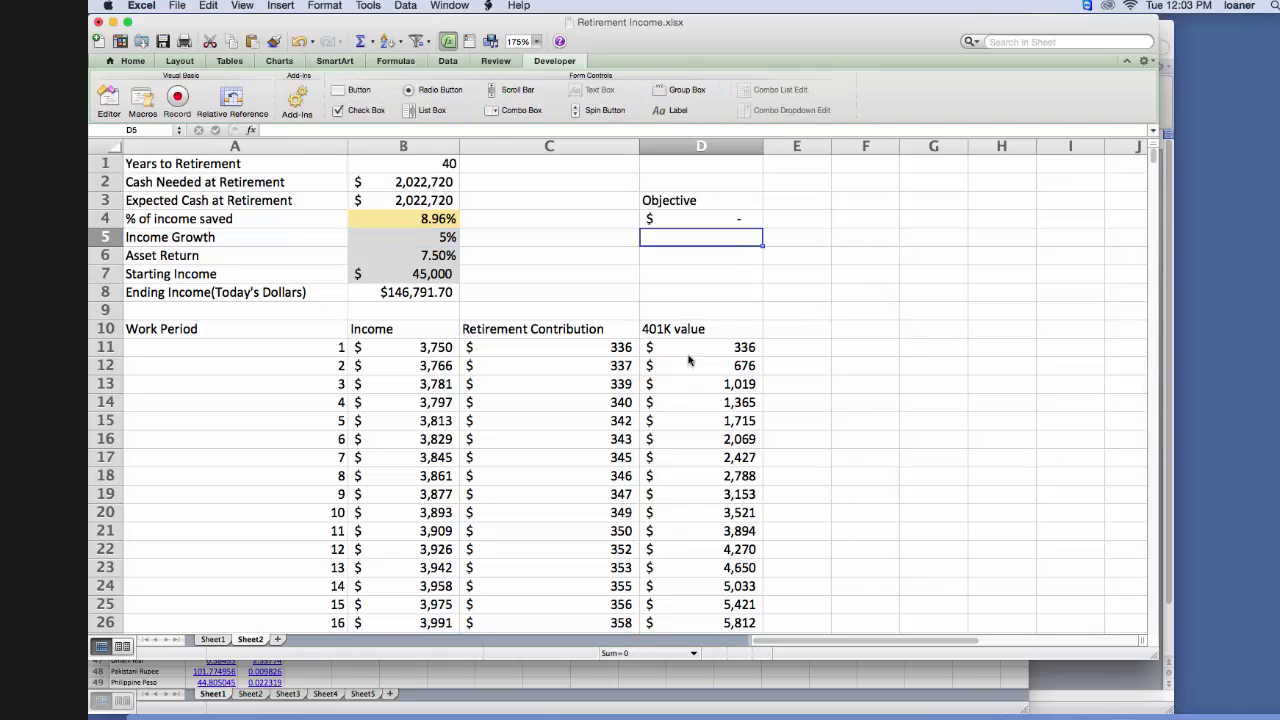
{"action": "mouse_move", "coordinate": [712, 295]}
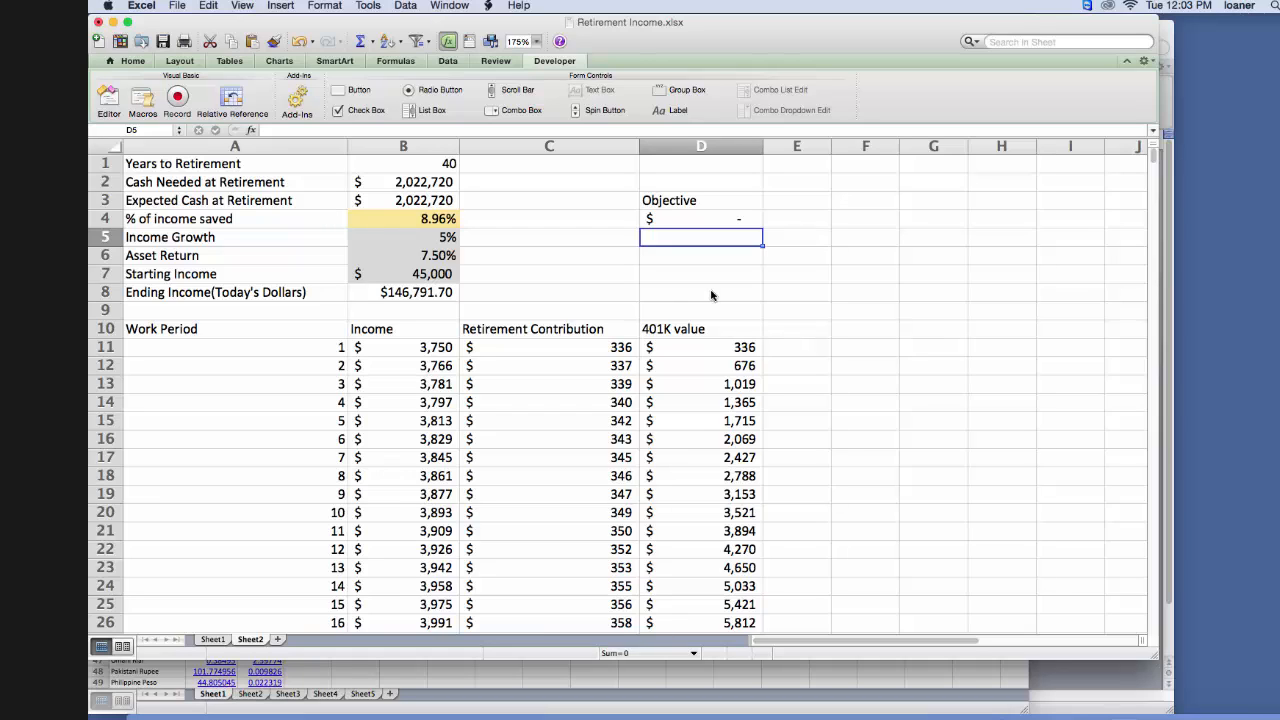
{"action": "mouse_move", "coordinate": [598, 200]}
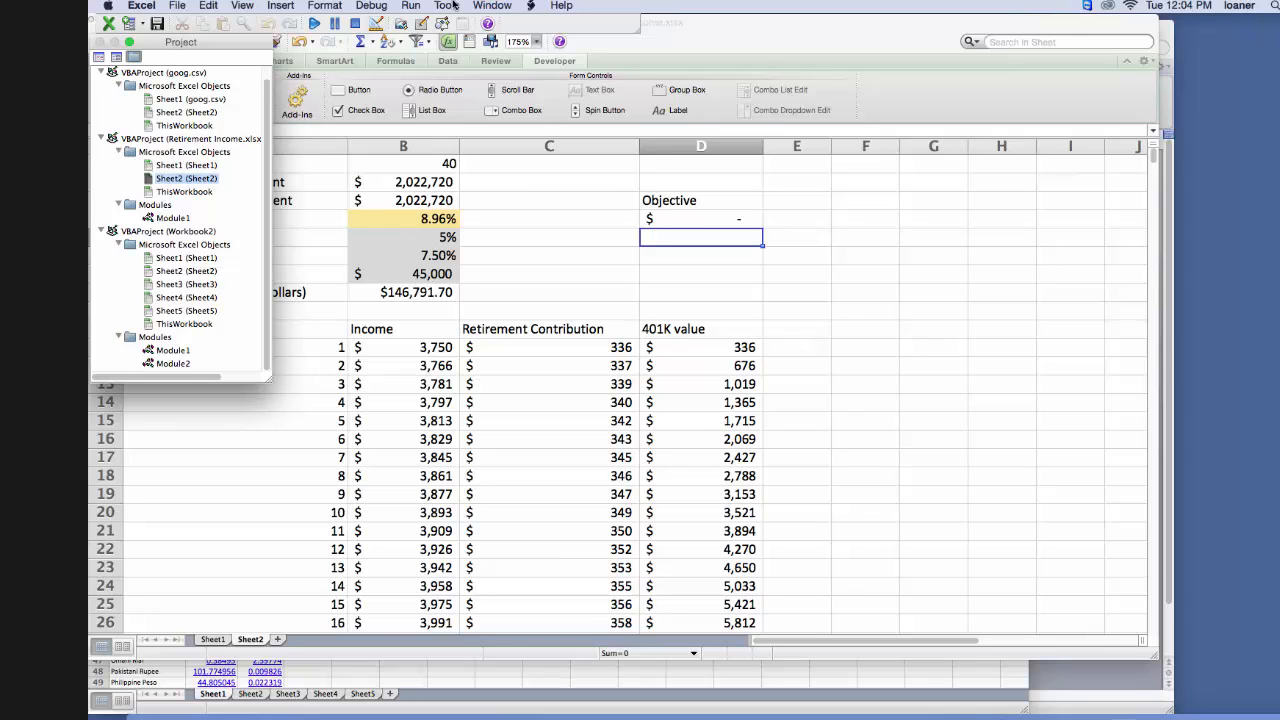
Check the Solver library in the VBA editor's Tools > References.
{"action": "left_click", "coordinate": [447, 6]}
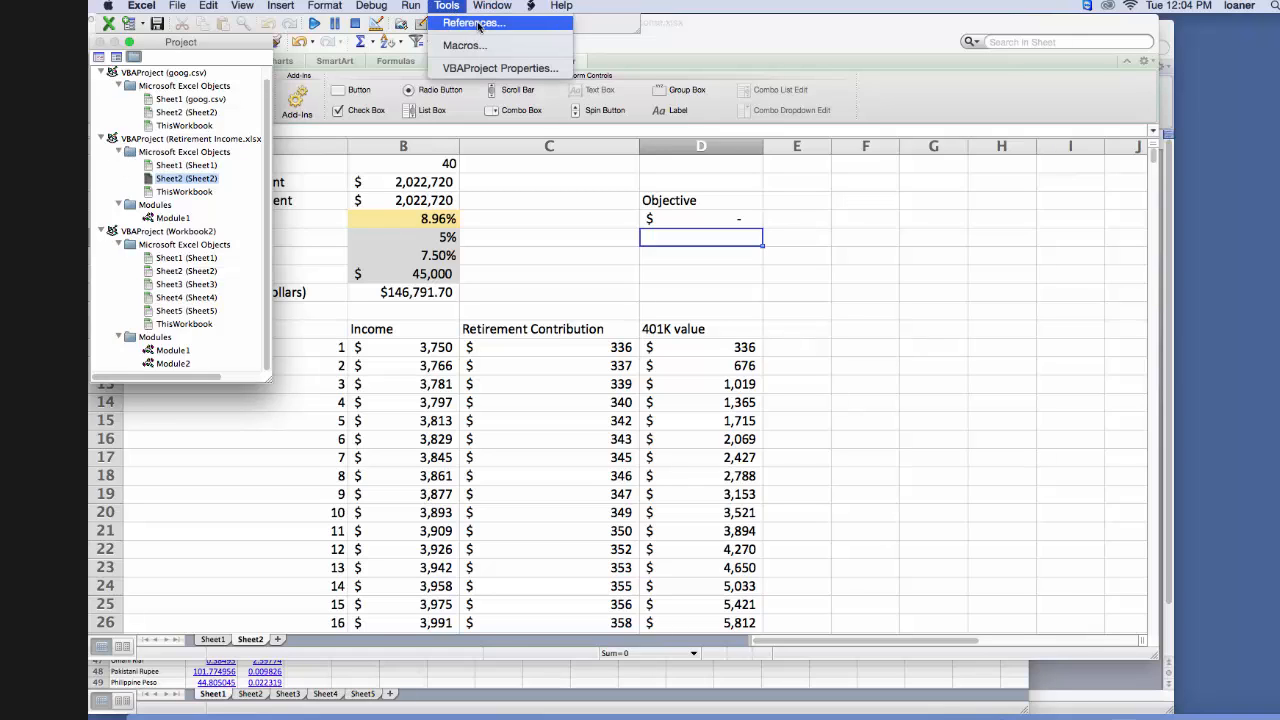
{"action": "left_click", "coordinate": [470, 23]}
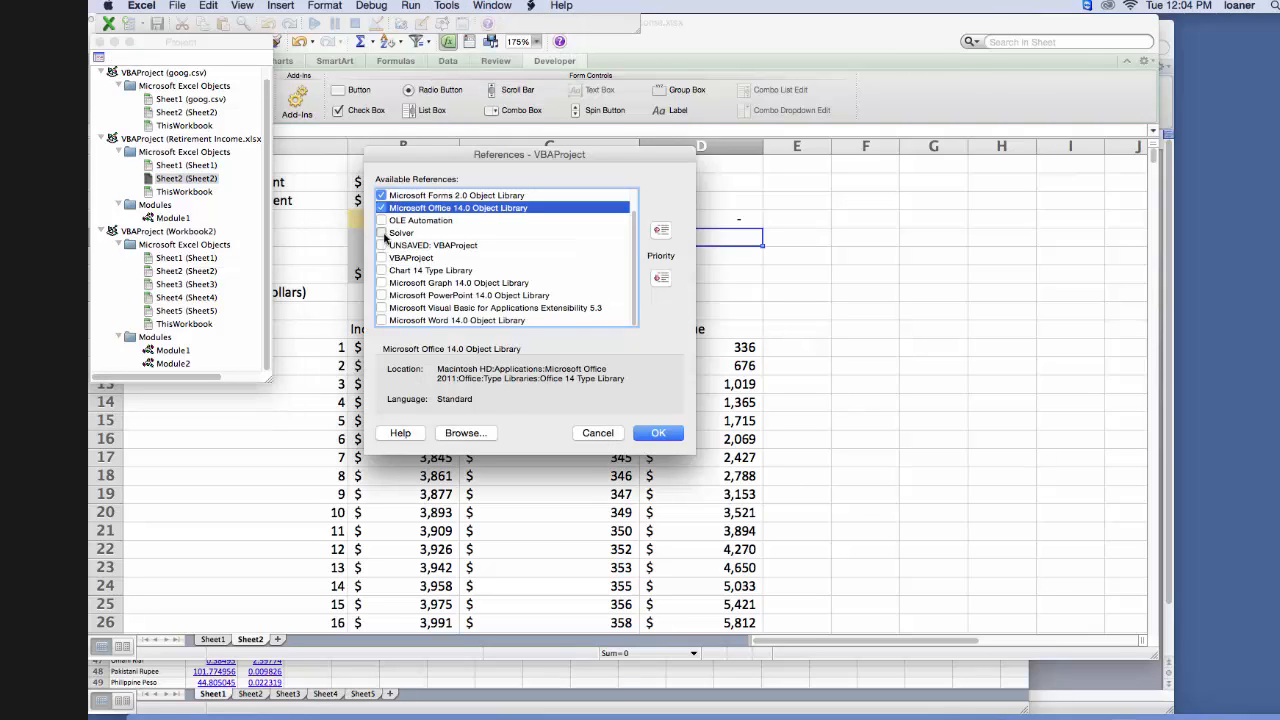
{"action": "left_click", "coordinate": [381, 232]}
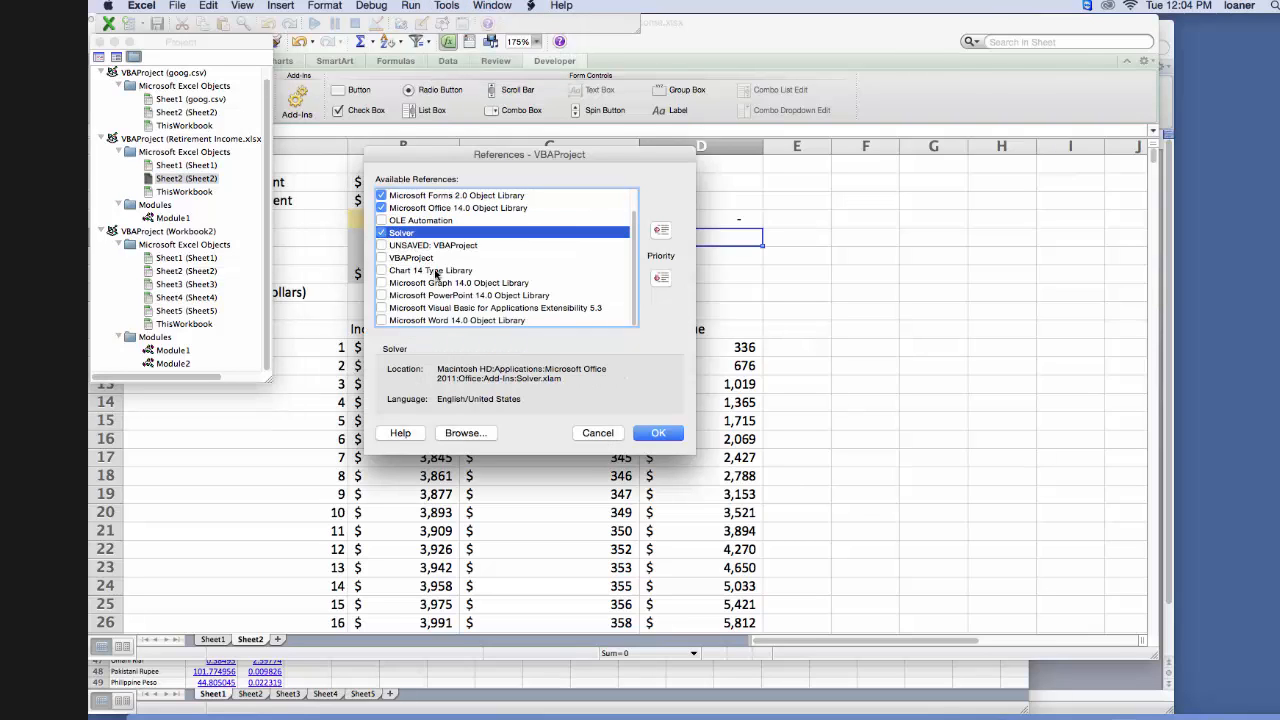
{"action": "left_click", "coordinate": [658, 432]}
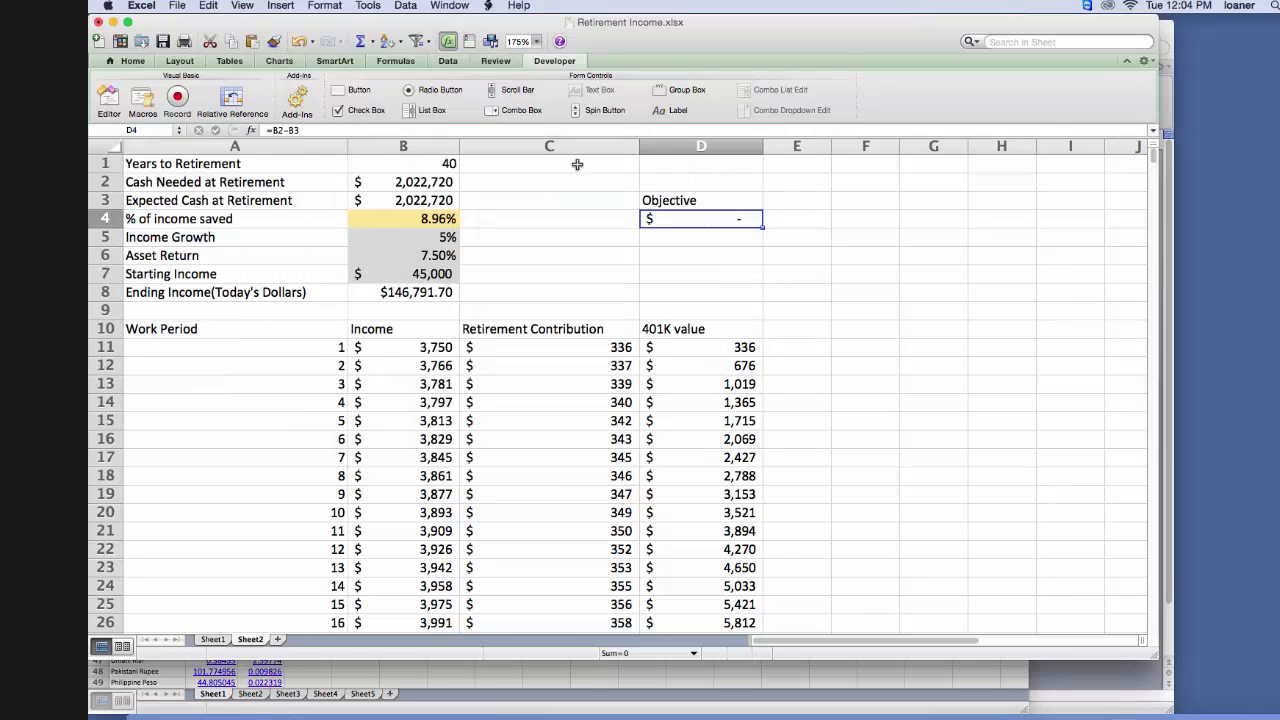
Begin recording a macro named 'solve' stored in this workbook.
{"action": "left_click", "coordinate": [177, 98]}
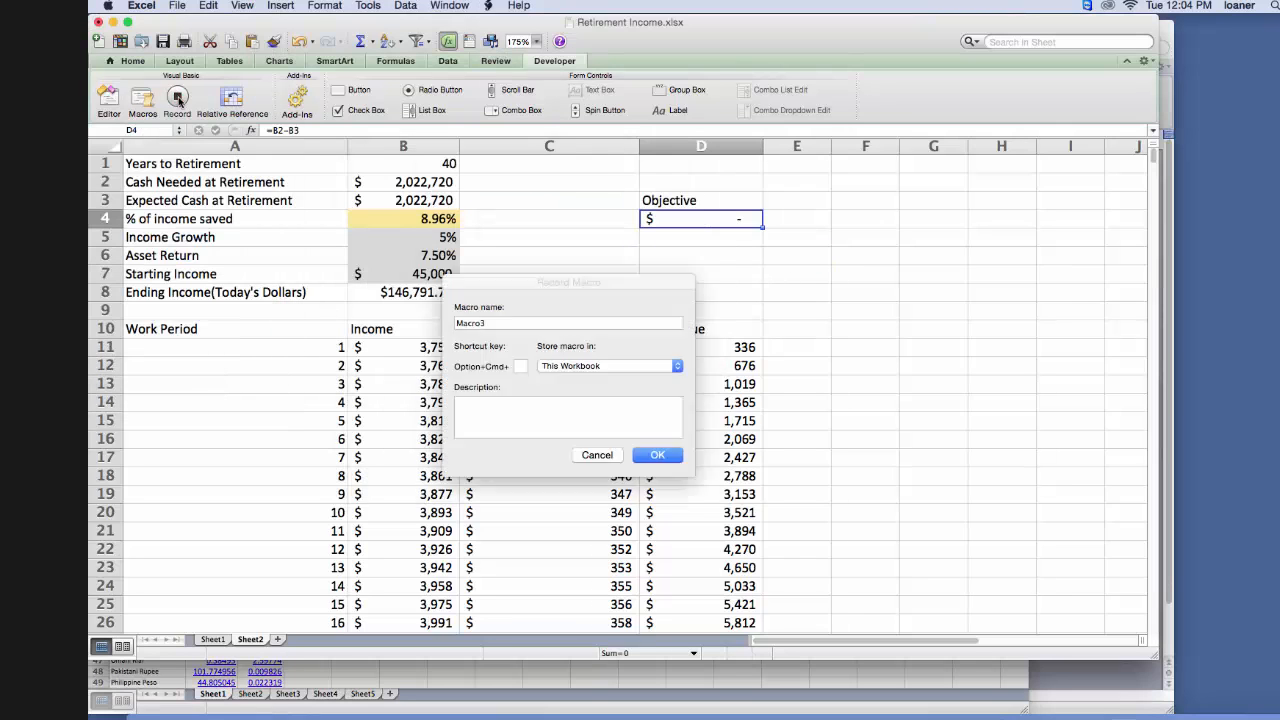
{"action": "left_click", "coordinate": [568, 322]}
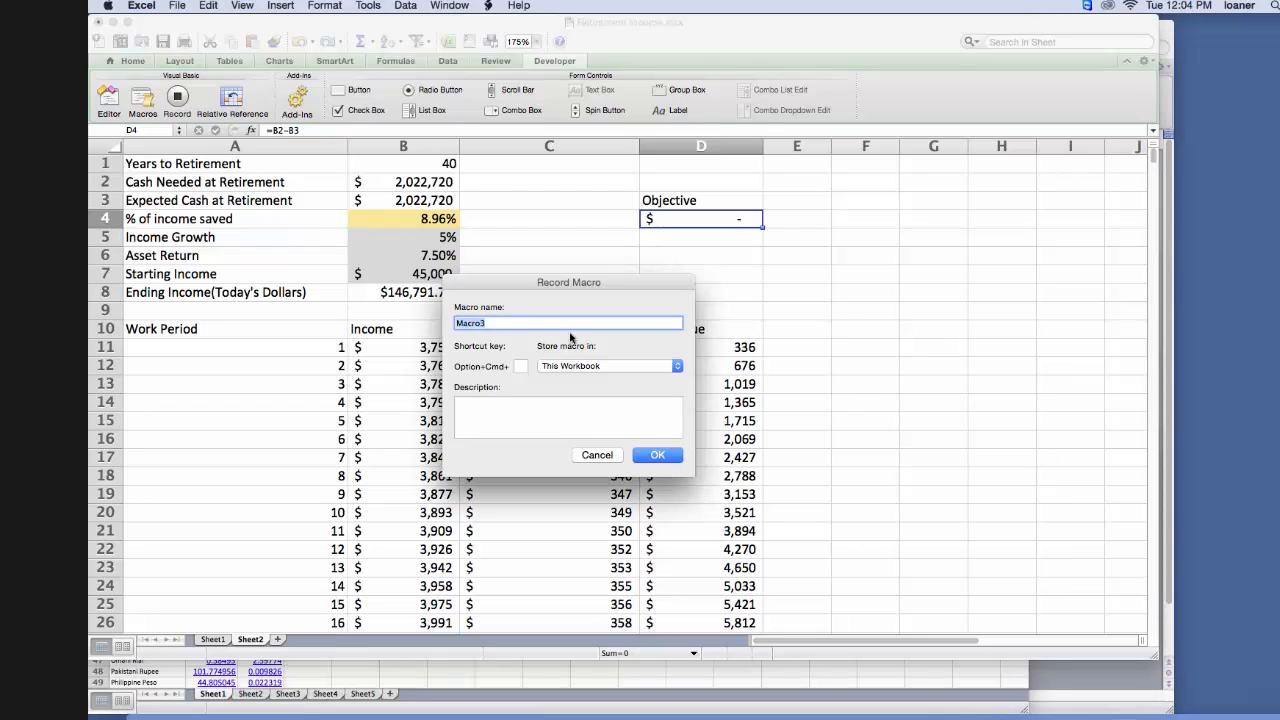
{"action": "type", "text": "solve"}
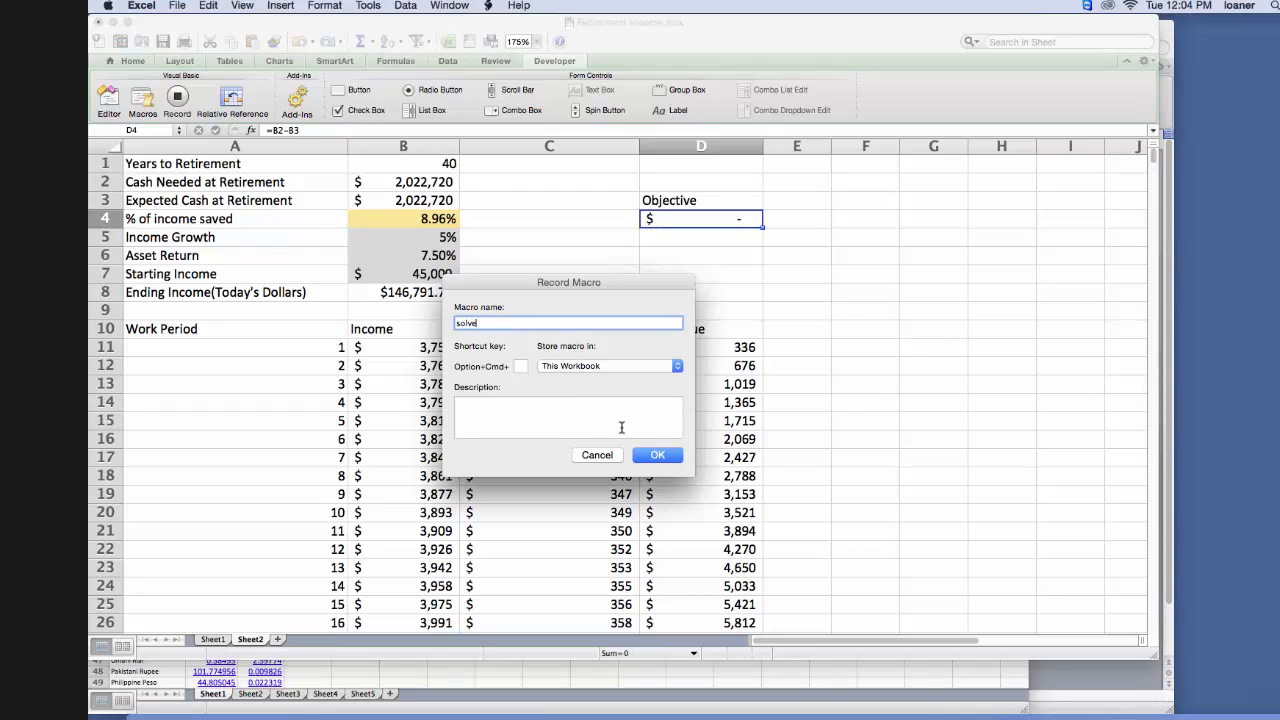
{"action": "left_click", "coordinate": [657, 455]}
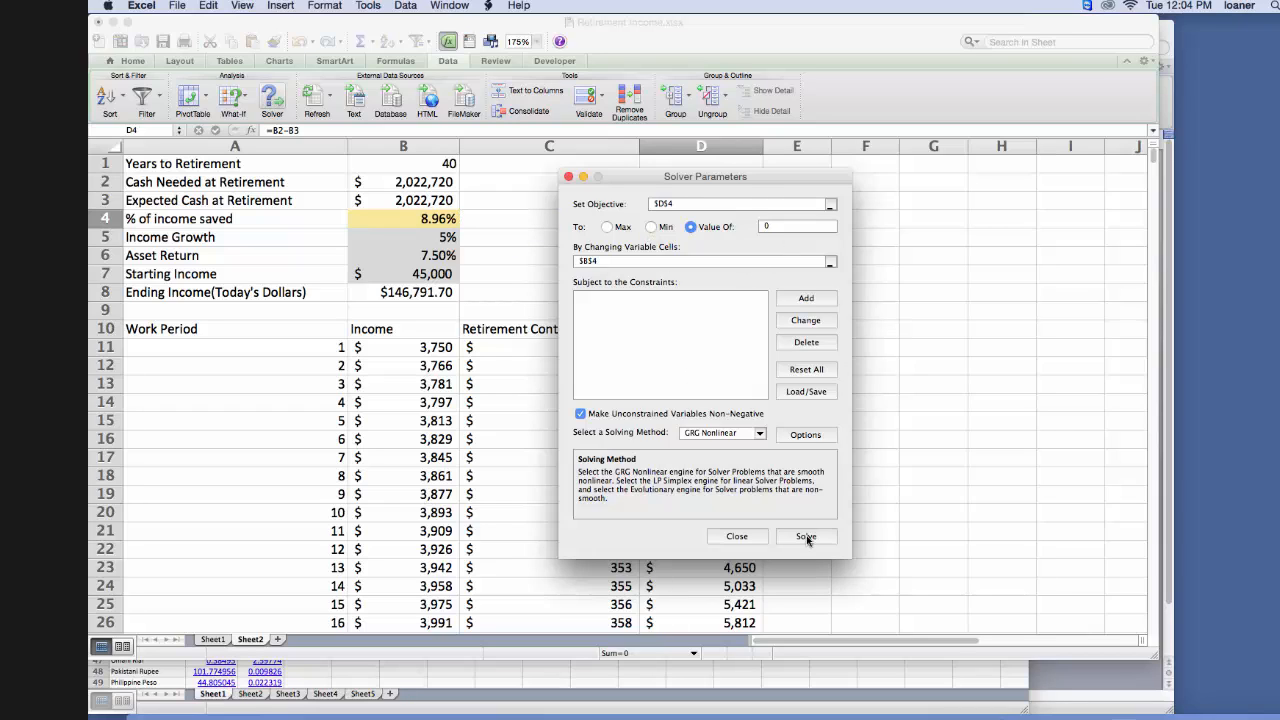
Solve D4 to 0 by changing B4, keep the solution, and return to Developer.
{"action": "left_click", "coordinate": [806, 536]}
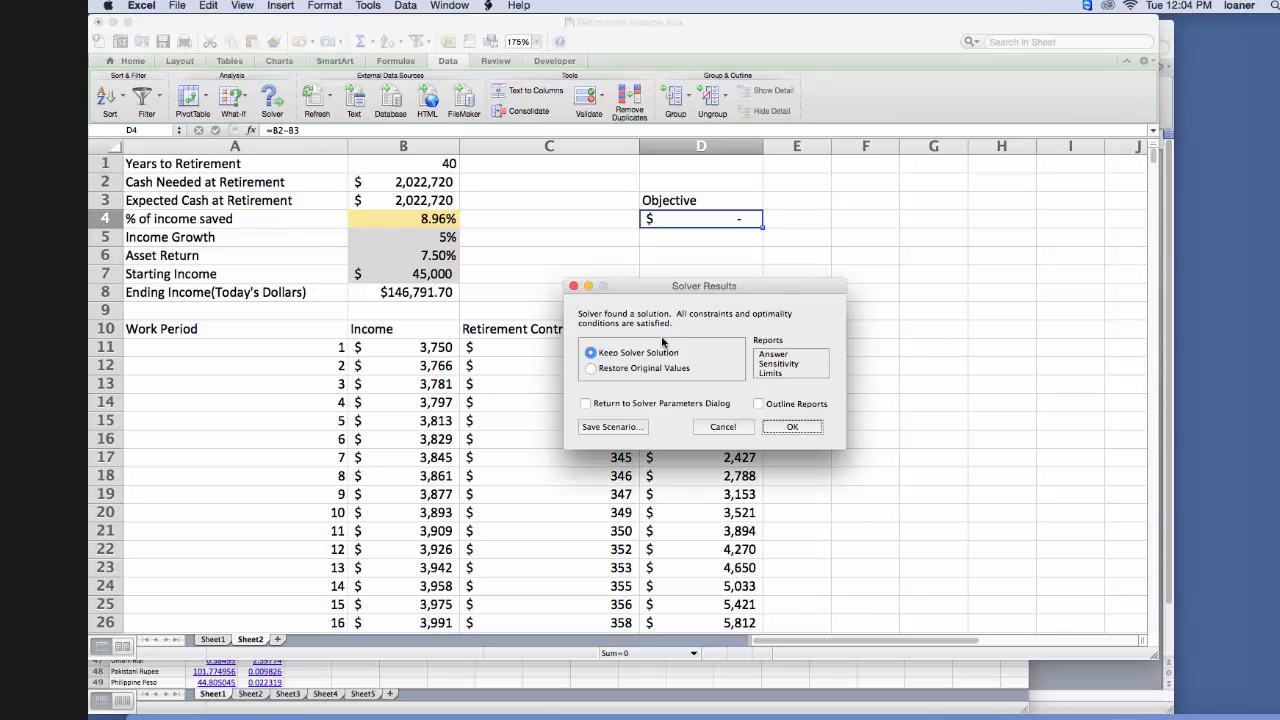
{"action": "left_click", "coordinate": [791, 426]}
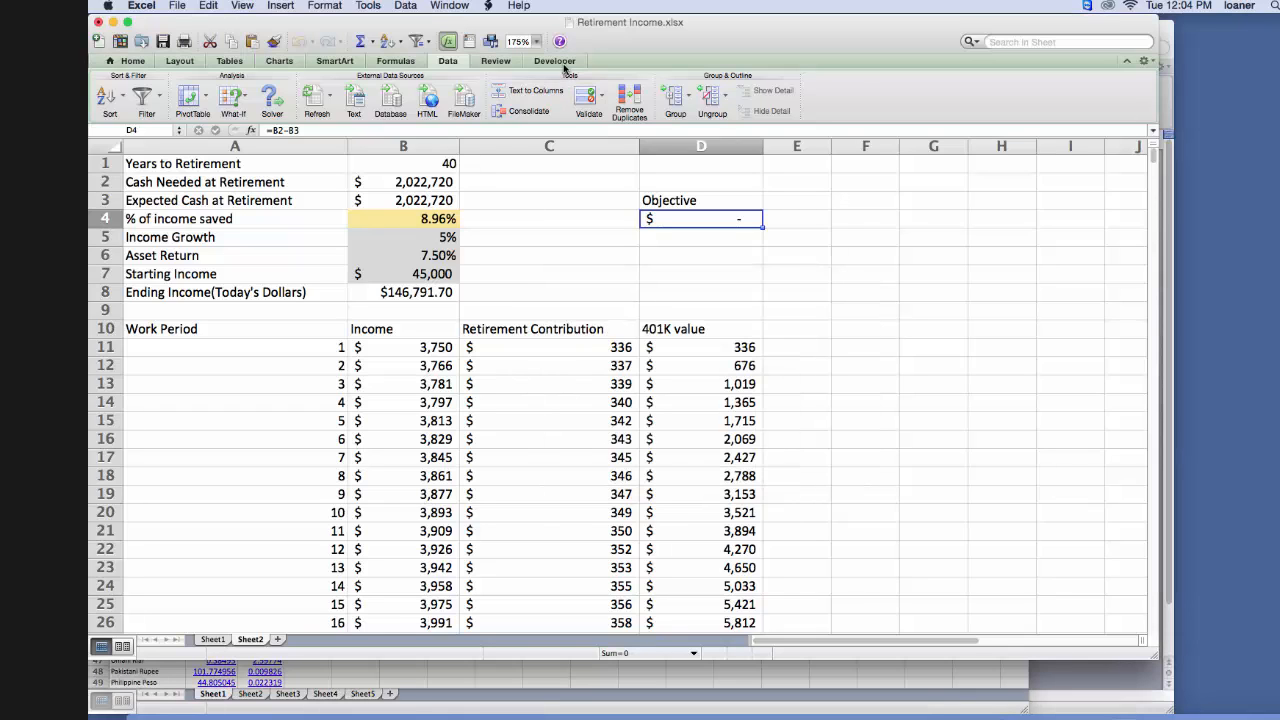
{"action": "left_click", "coordinate": [555, 61]}
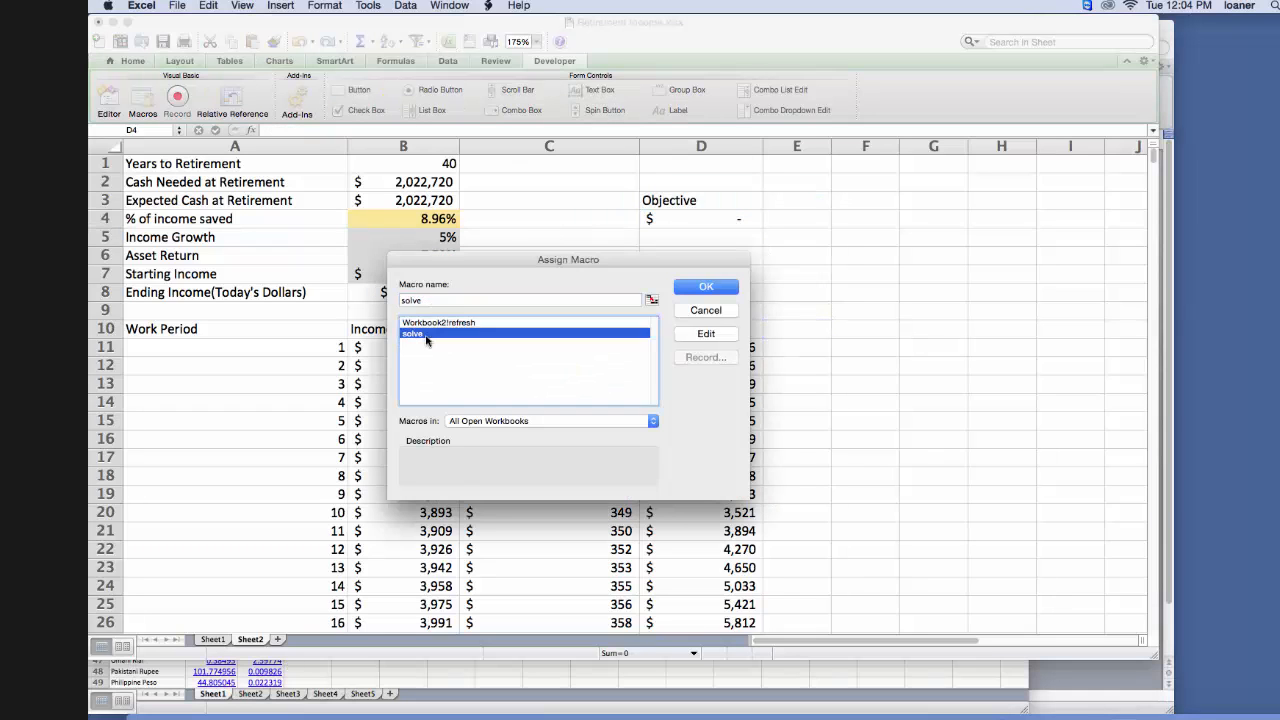
Assign the solve macro to a form button and label it 'Solve'.
{"action": "left_click", "coordinate": [706, 286]}
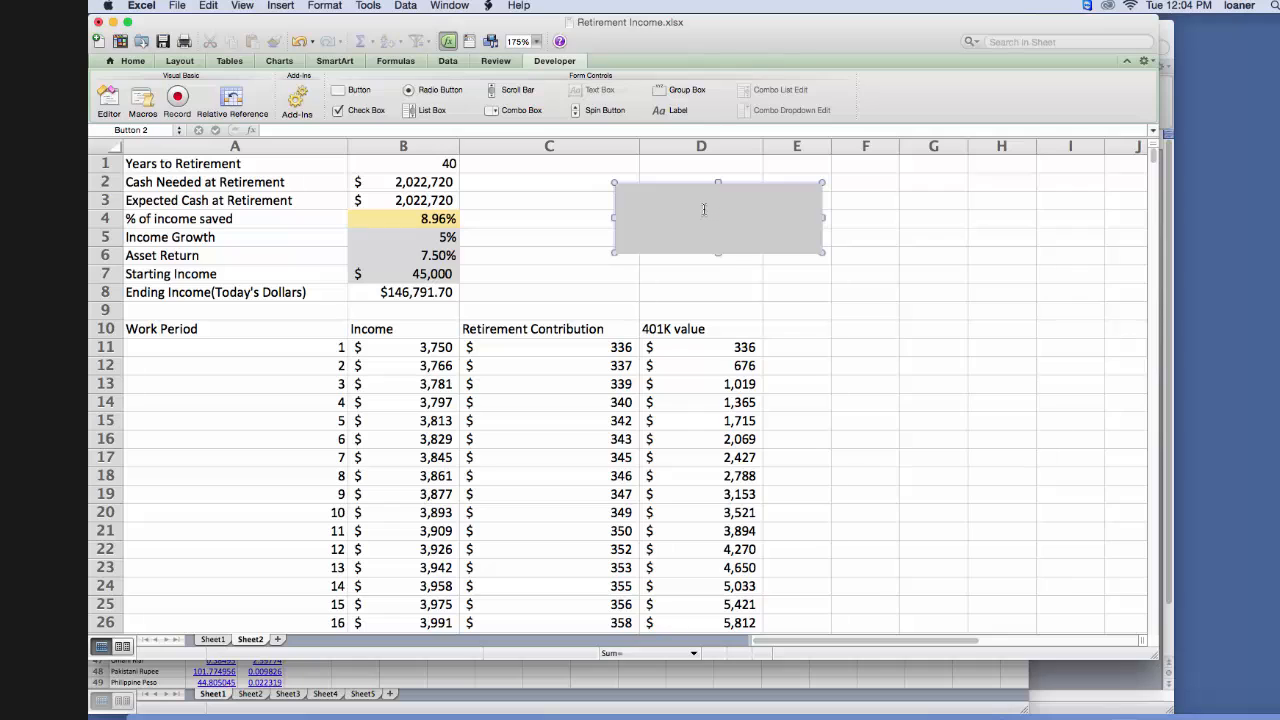
{"action": "type", "text": "Solve"}
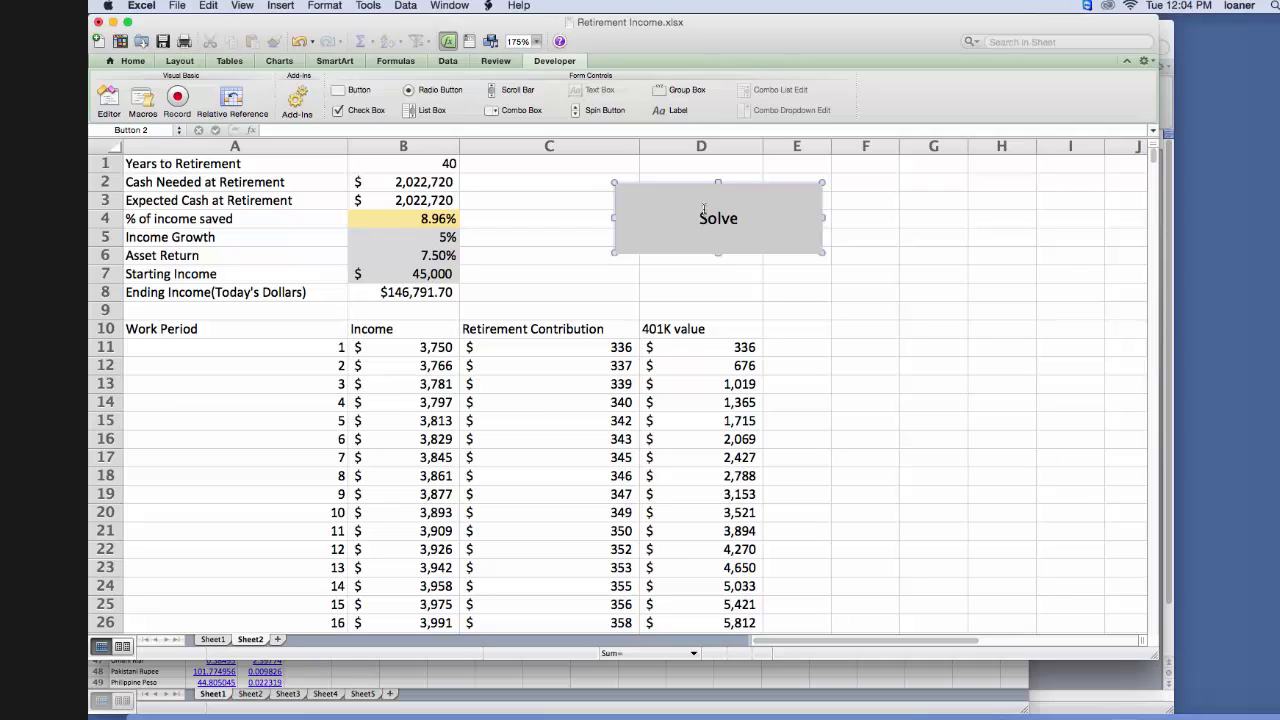
{"action": "left_click", "coordinate": [718, 218]}
{"action": "type", "text": "5"}
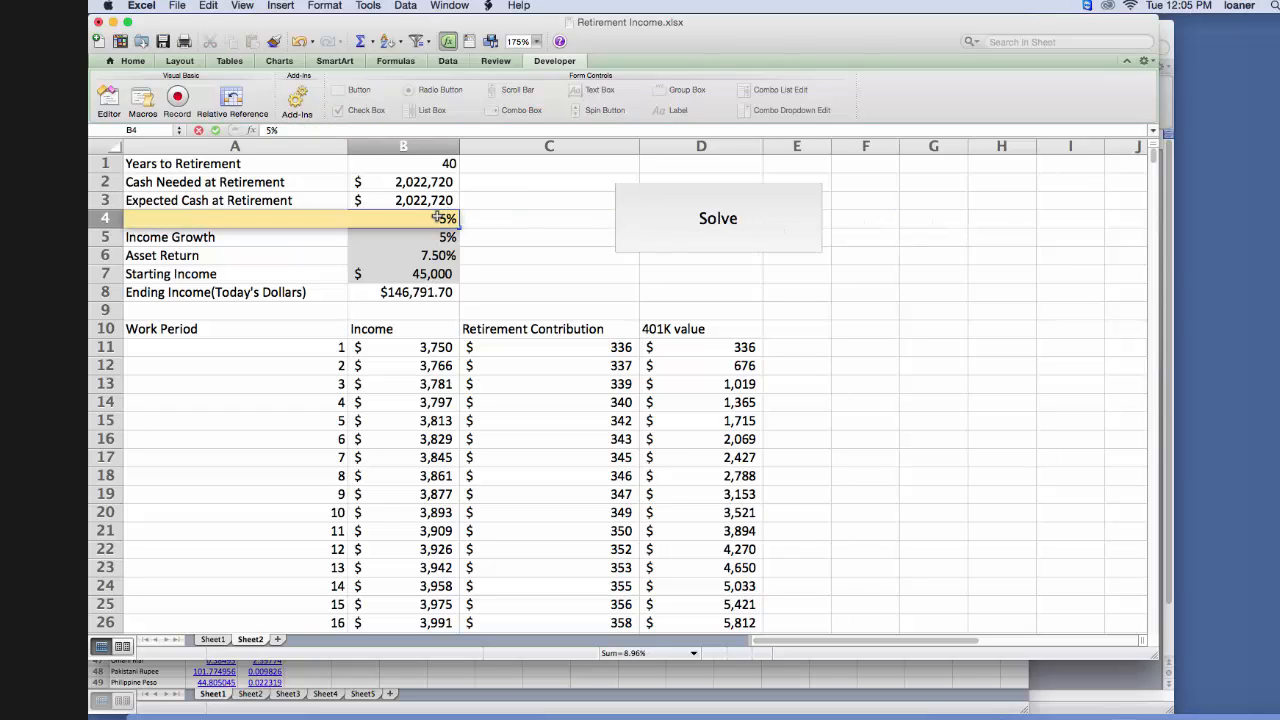
Run the Solve button and keep the 8.96% savings, $2,022,720 solution.
{"action": "left_click", "coordinate": [717, 218]}
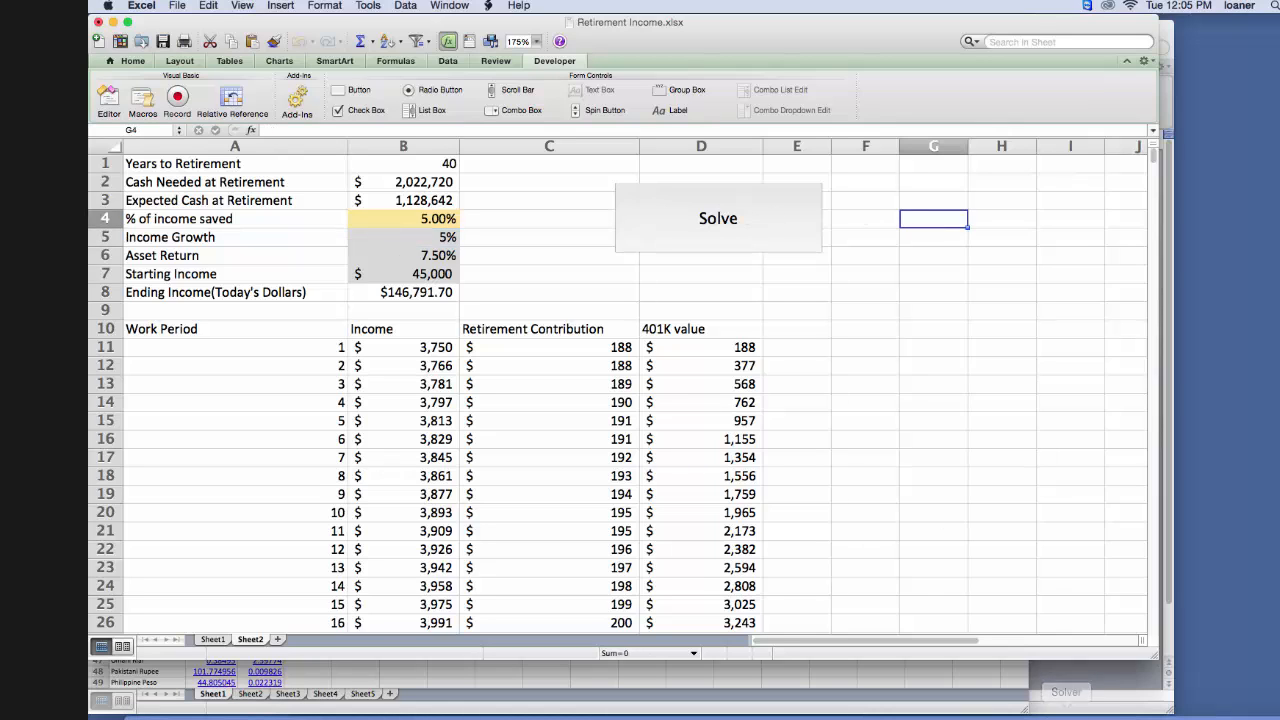
{"action": "left_click", "coordinate": [718, 218]}
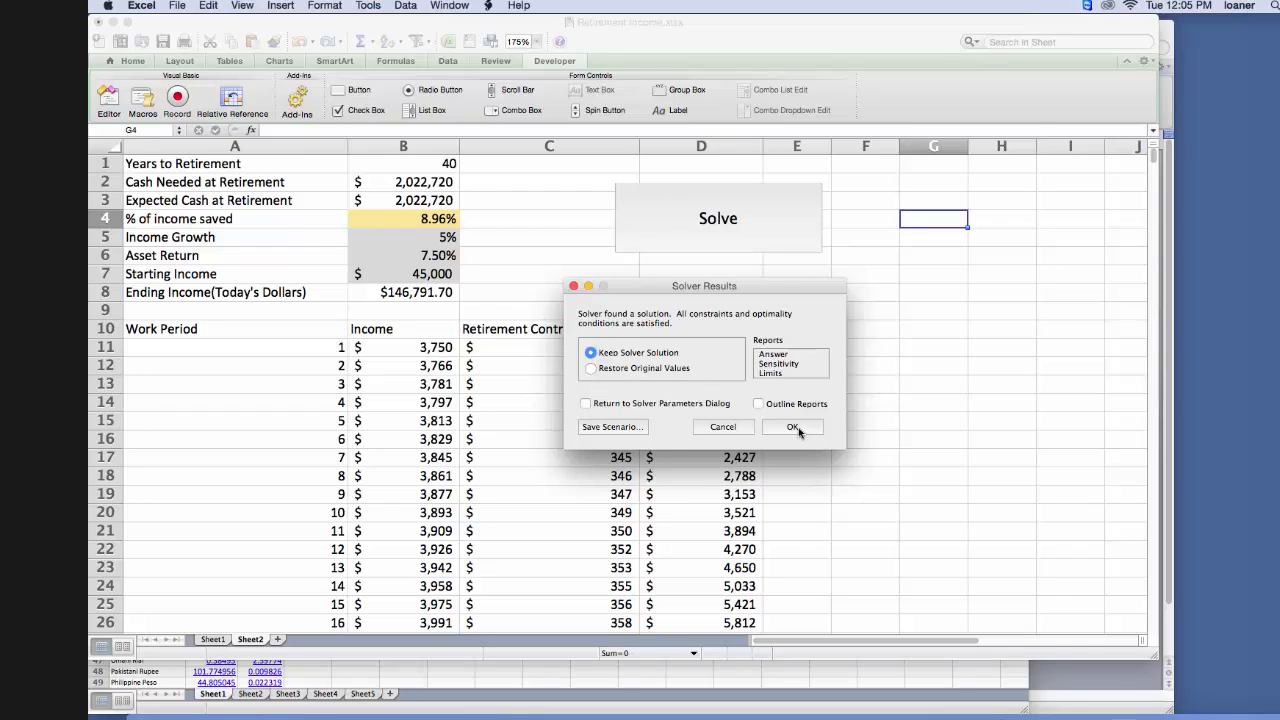
{"action": "left_click", "coordinate": [791, 427]}
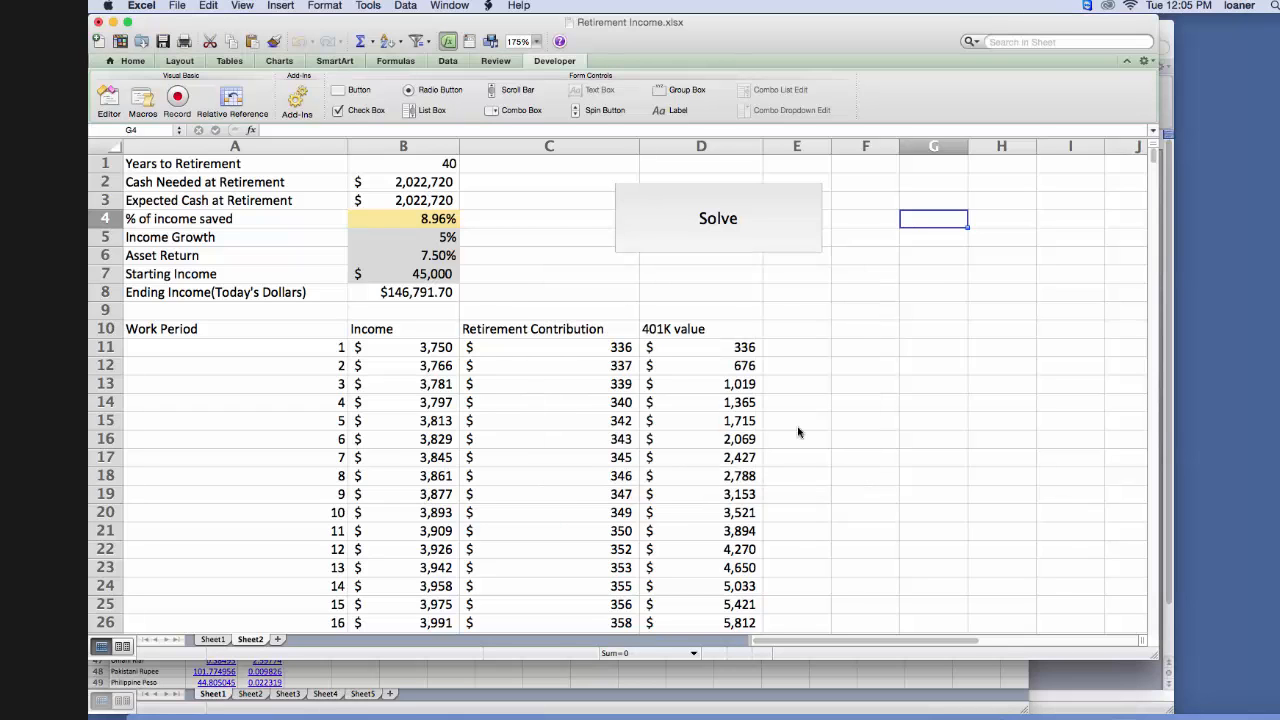
{"action": "mouse_move", "coordinate": [543, 390]}
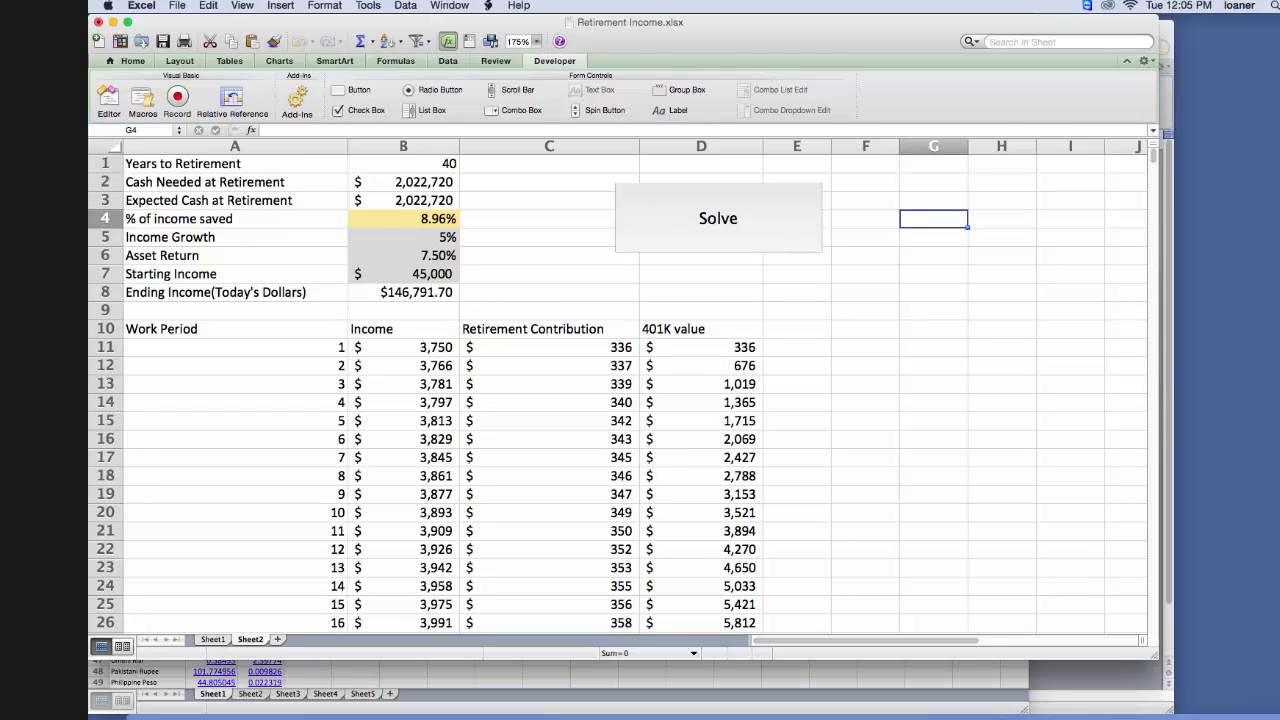
{"action": "mouse_move", "coordinate": [393, 218]}
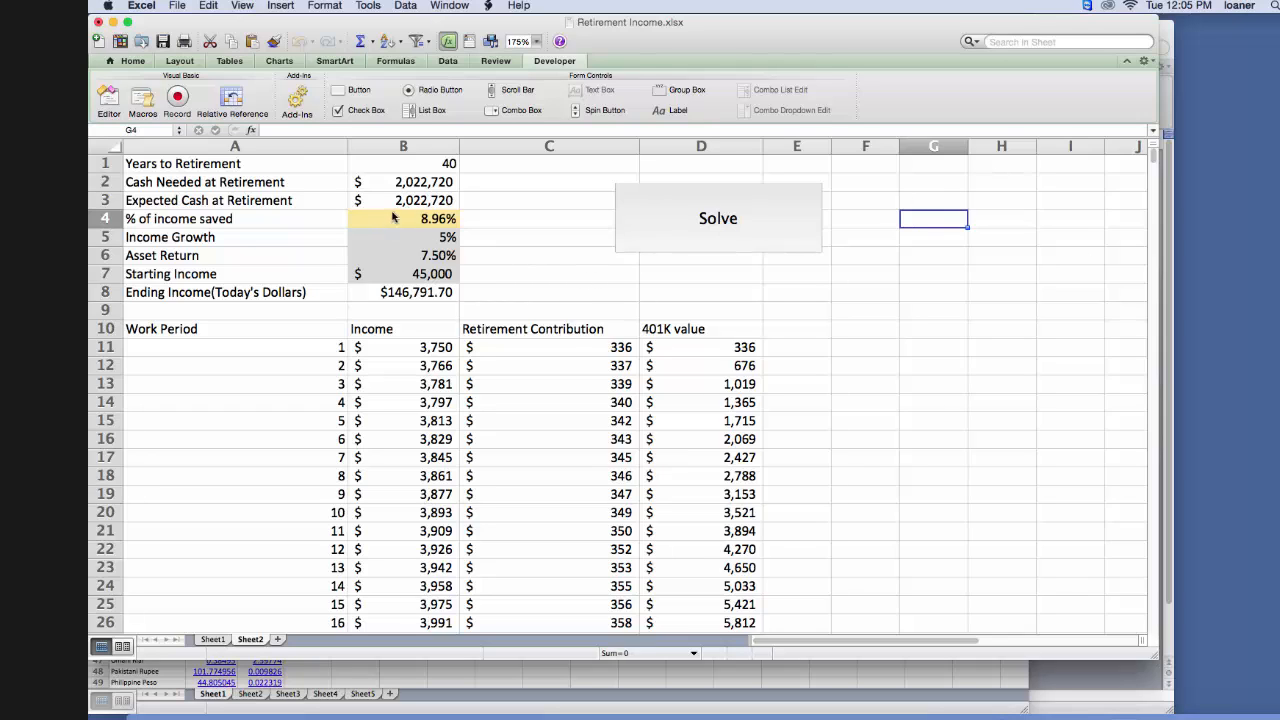
Undo Solver to restore 5.00% savings, then highlight expected cash above $B$2 green.
{"action": "left_click", "coordinate": [403, 200]}
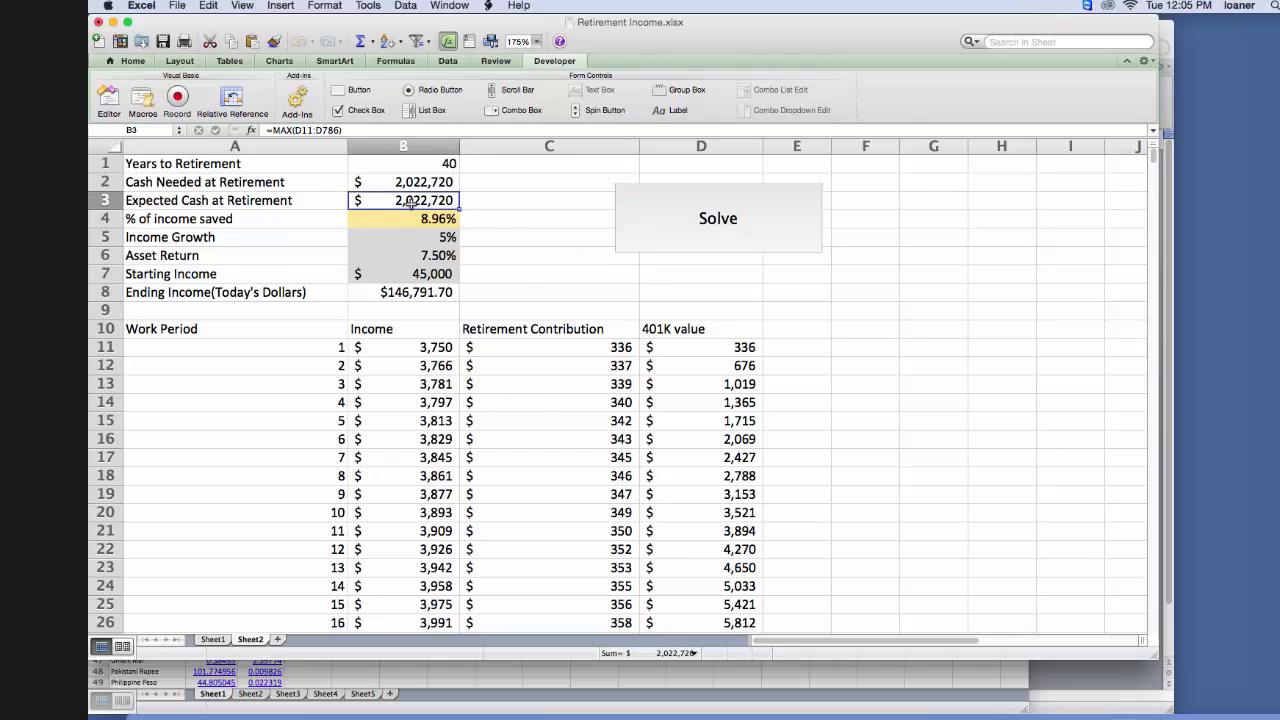
{"action": "left_click", "coordinate": [403, 218]}
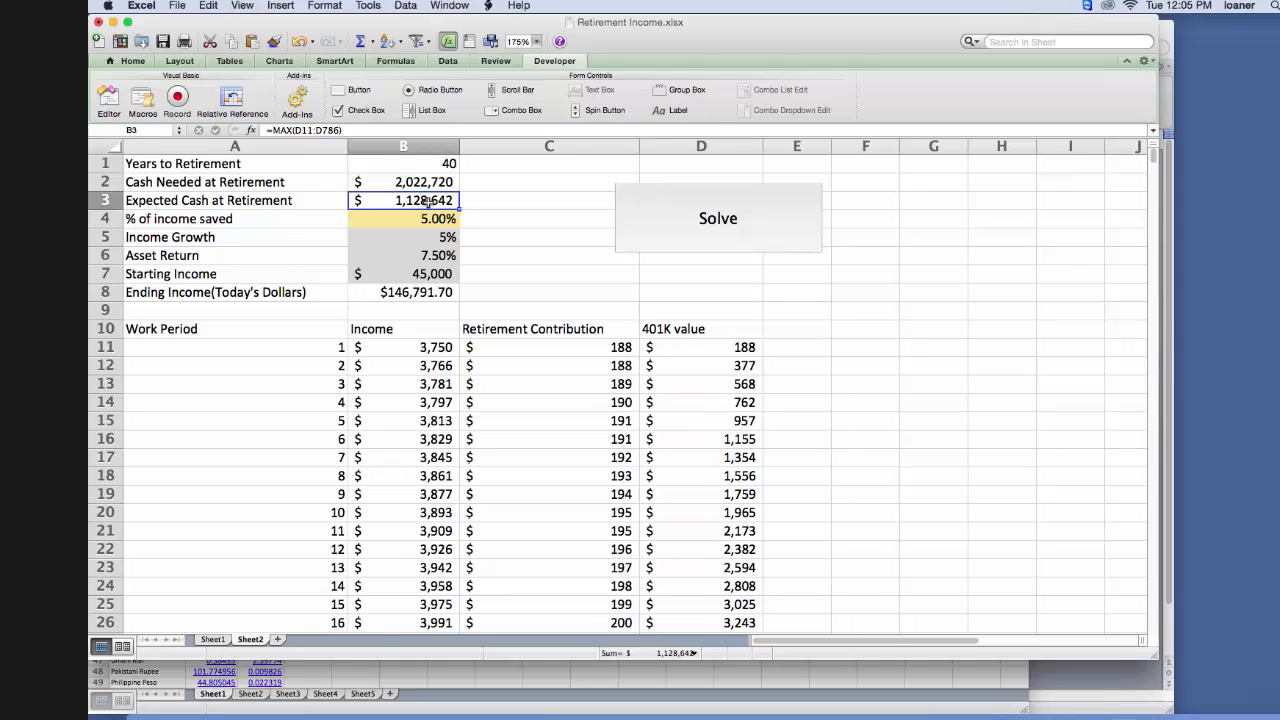
{"action": "mouse_move", "coordinate": [804, 183]}
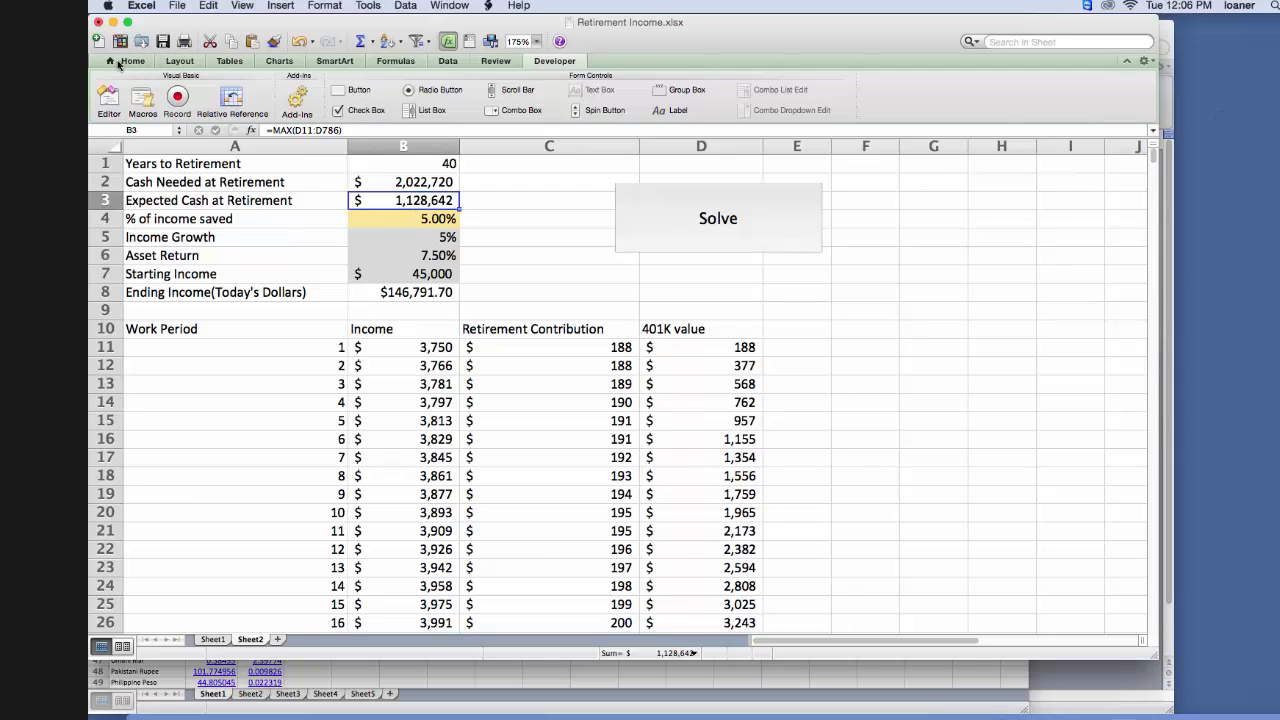
{"action": "left_click", "coordinate": [132, 61]}
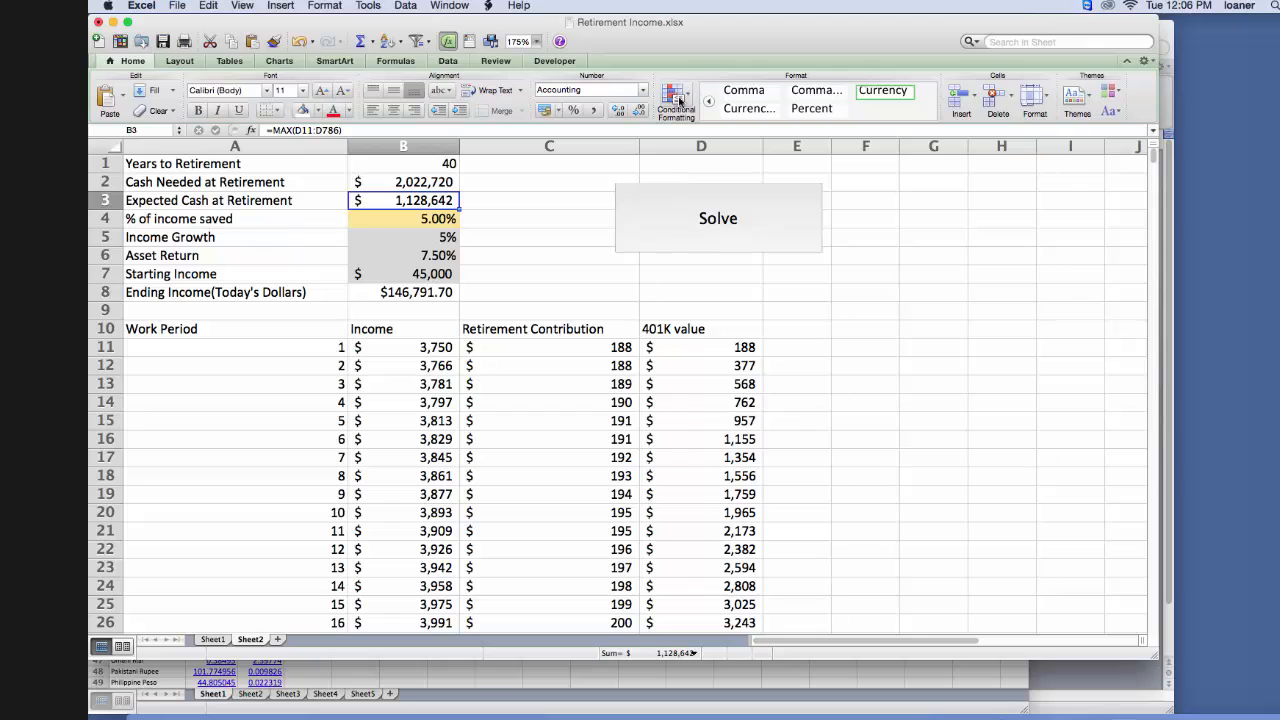
{"action": "left_click", "coordinate": [675, 97]}
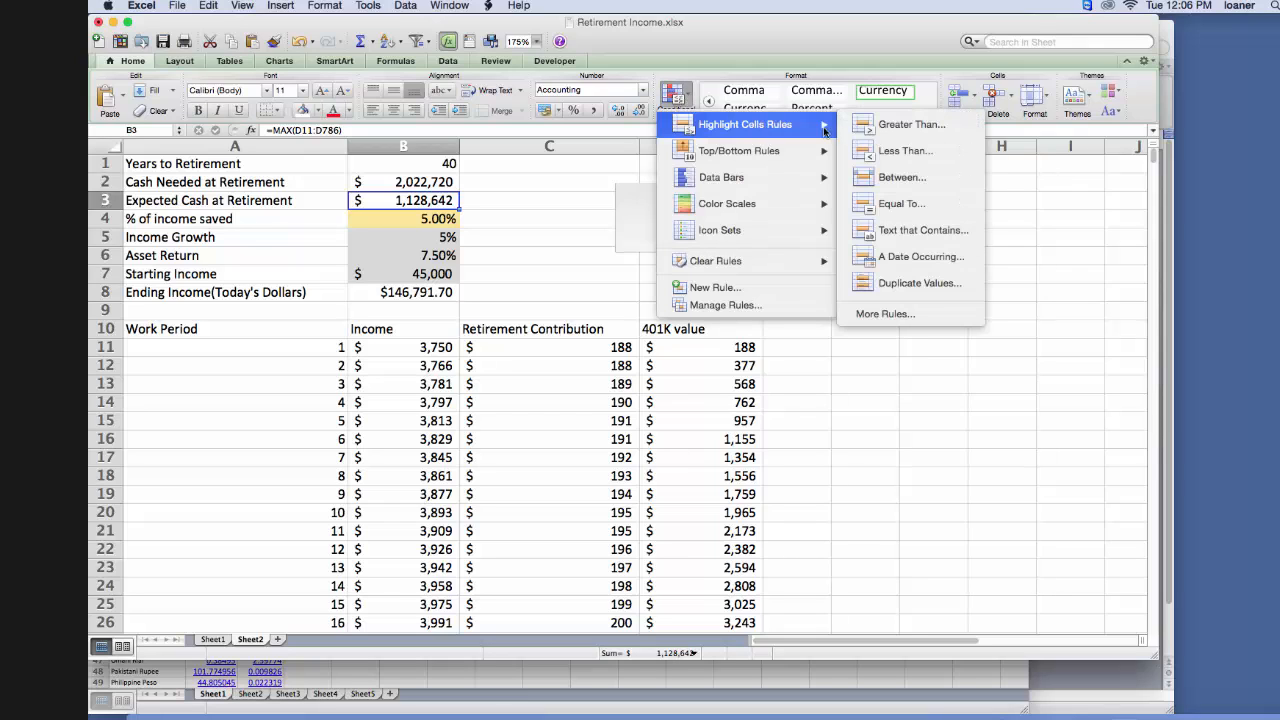
{"action": "mouse_move", "coordinate": [520, 190]}
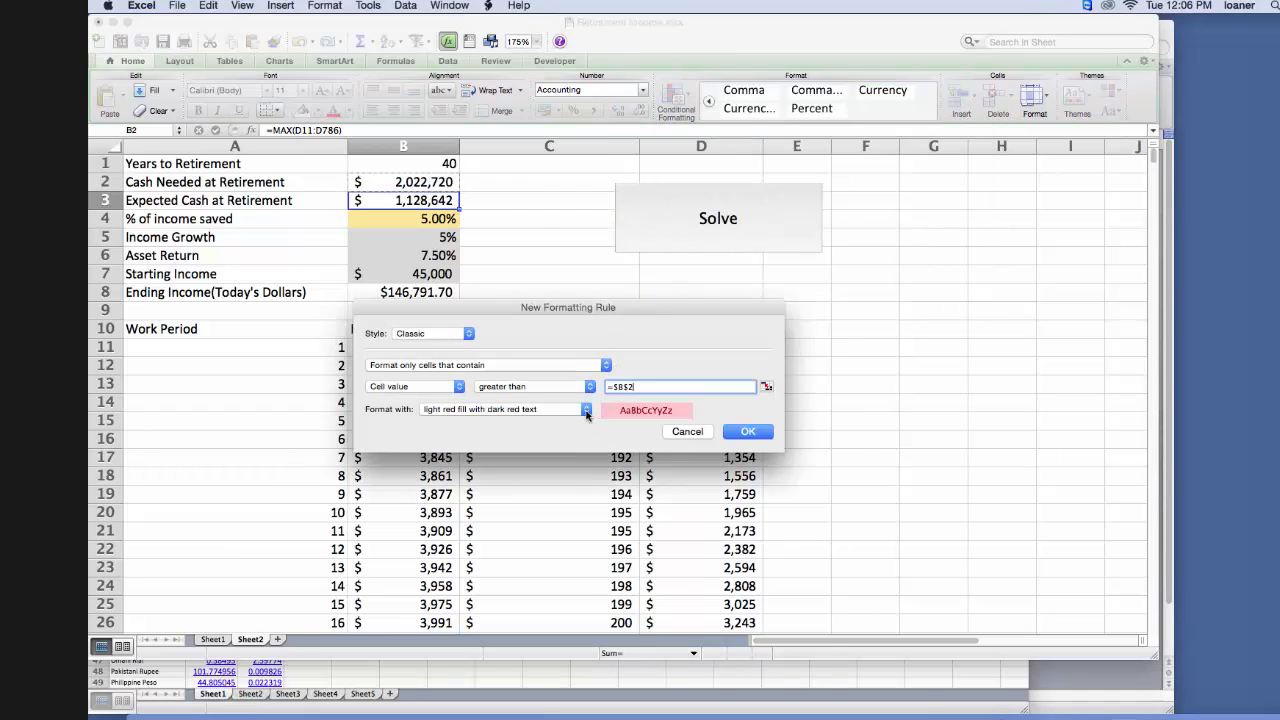
{"action": "left_click", "coordinate": [587, 409]}
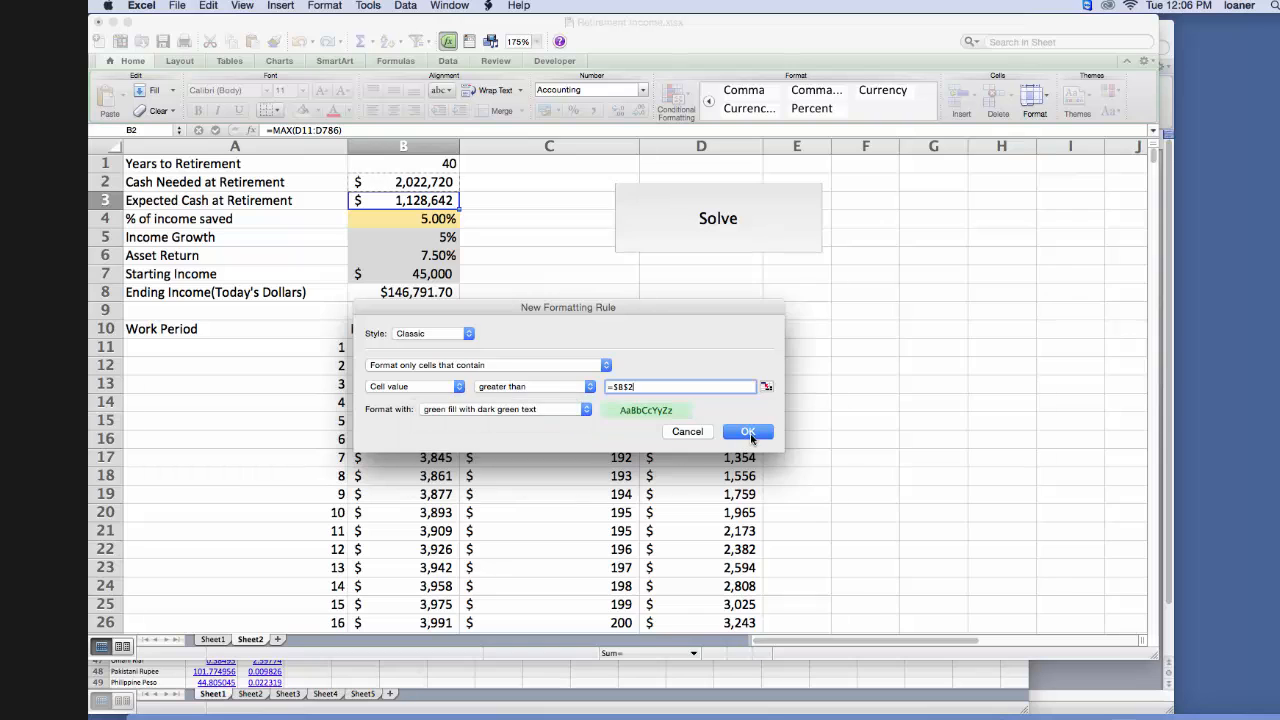
{"action": "left_click", "coordinate": [748, 431]}
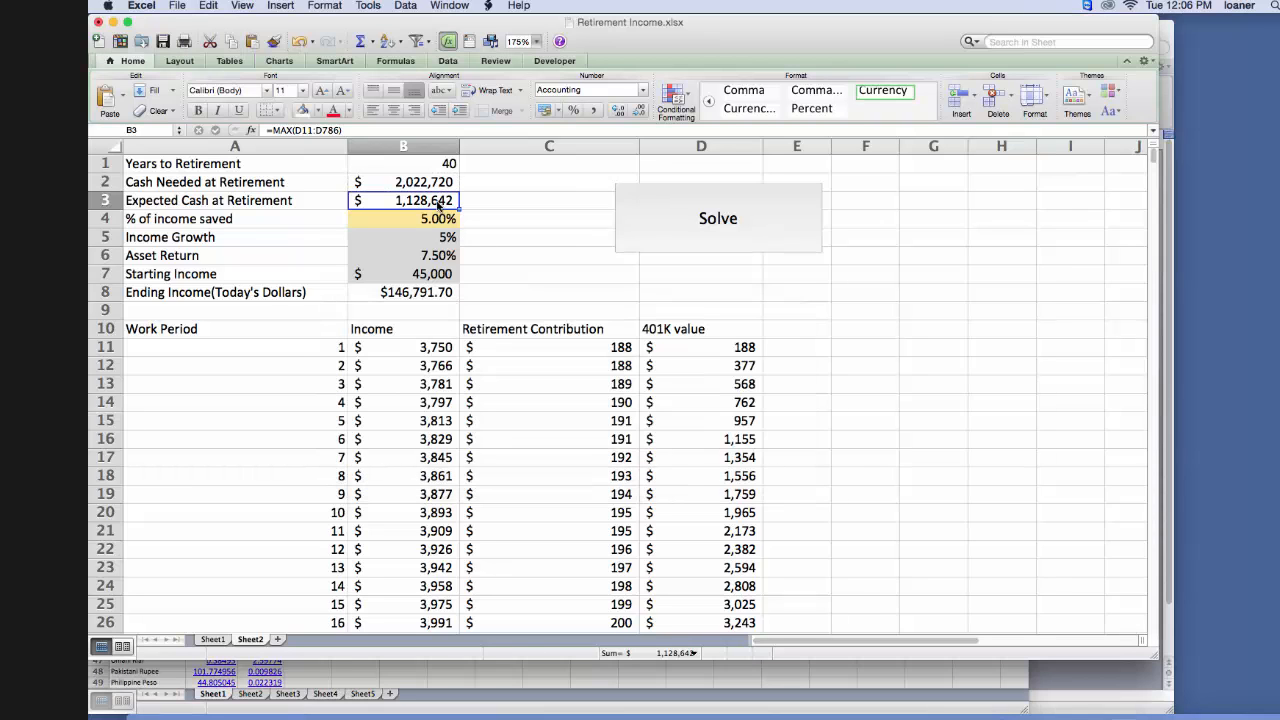
Add a Less Than =$B$2 rule with light red fill and dark red text.
{"action": "left_click", "coordinate": [675, 97]}
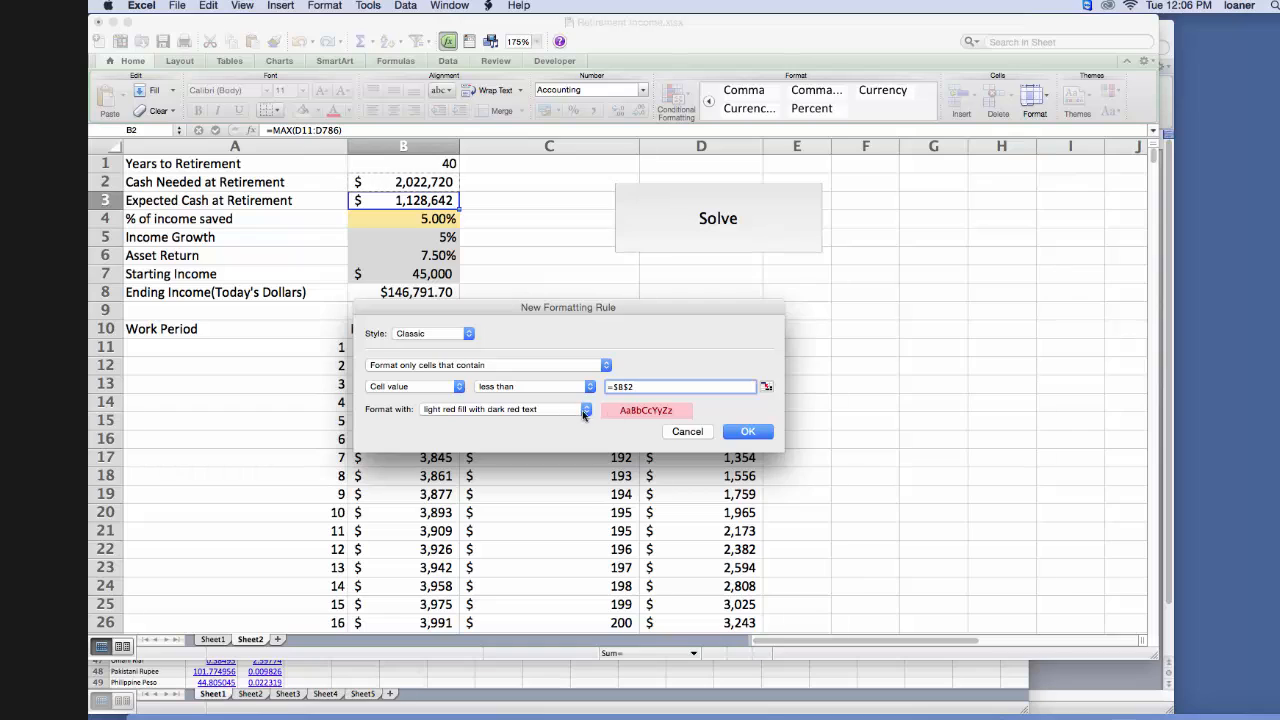
{"action": "left_click", "coordinate": [585, 409]}
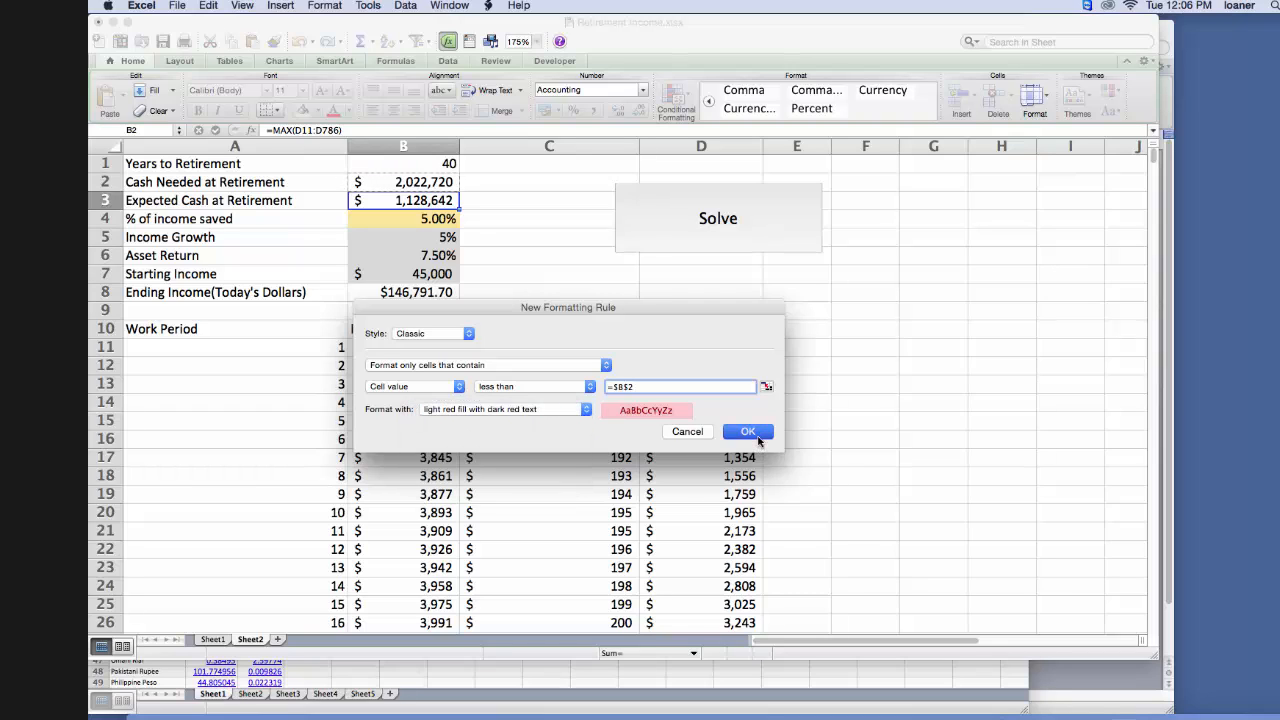
{"action": "left_click", "coordinate": [747, 431]}
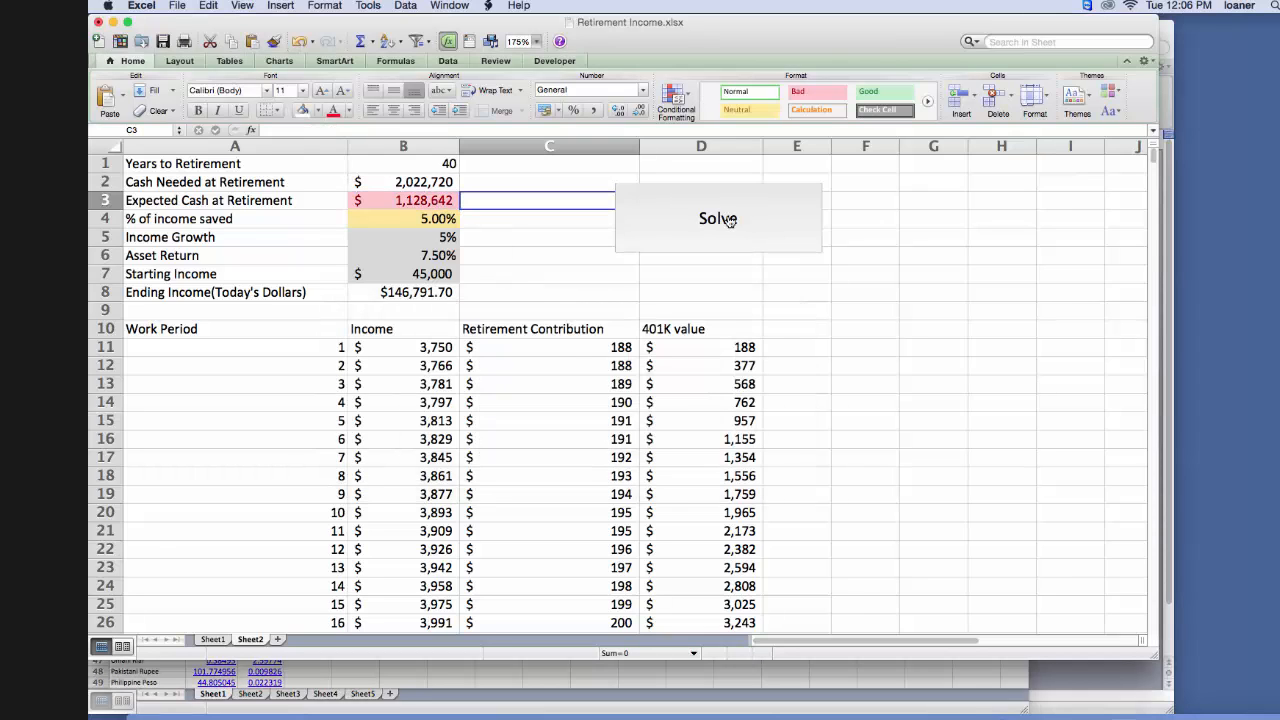
{"action": "mouse_move", "coordinate": [633, 249]}
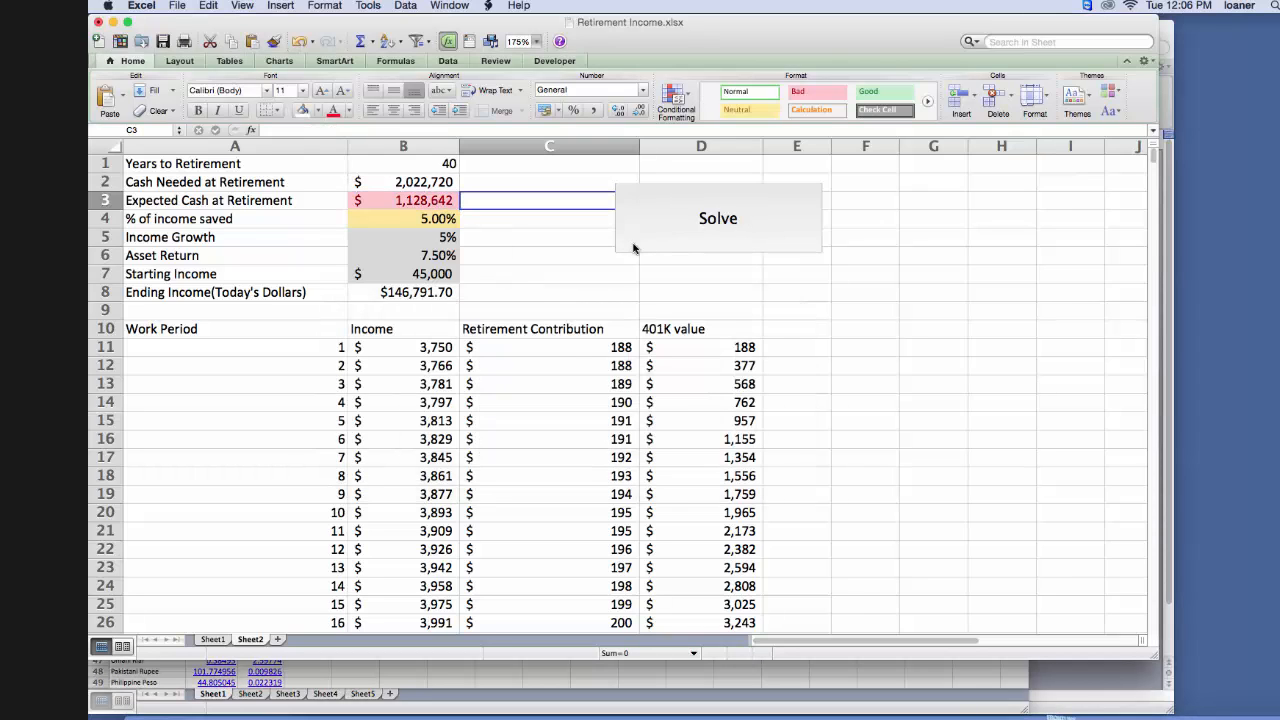
{"action": "left_click", "coordinate": [717, 218]}
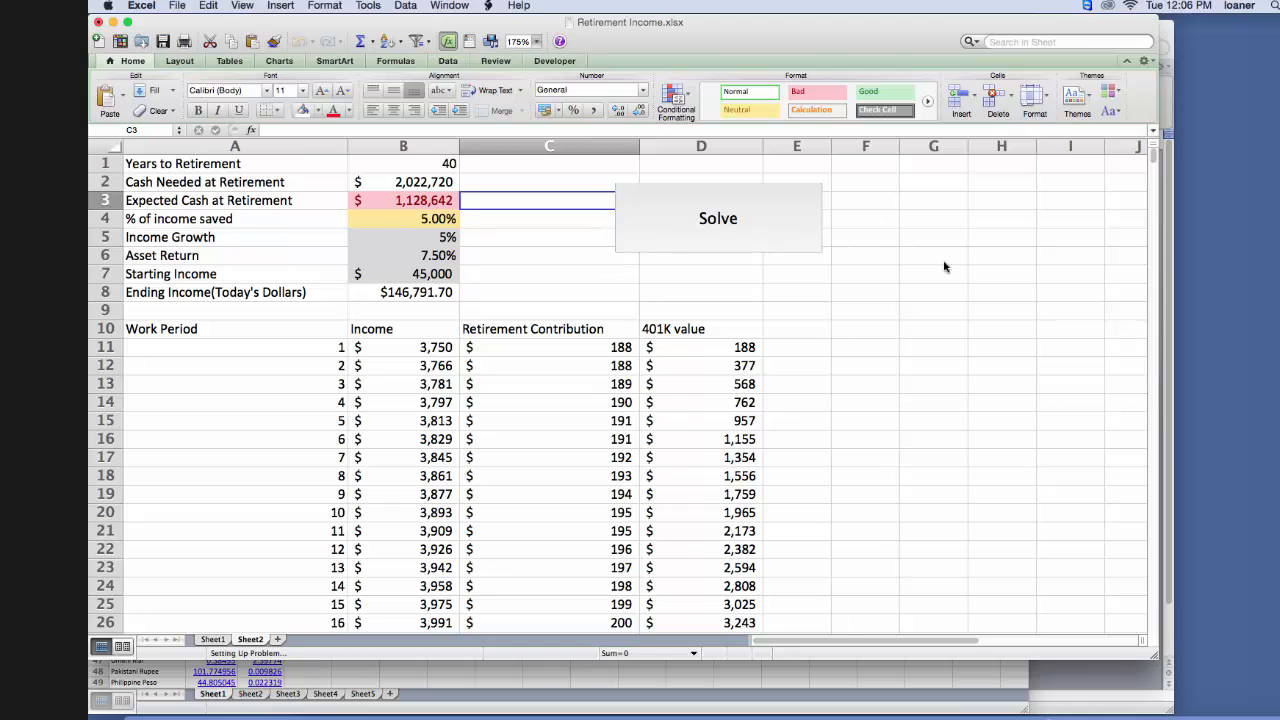
{"action": "left_click", "coordinate": [717, 218]}
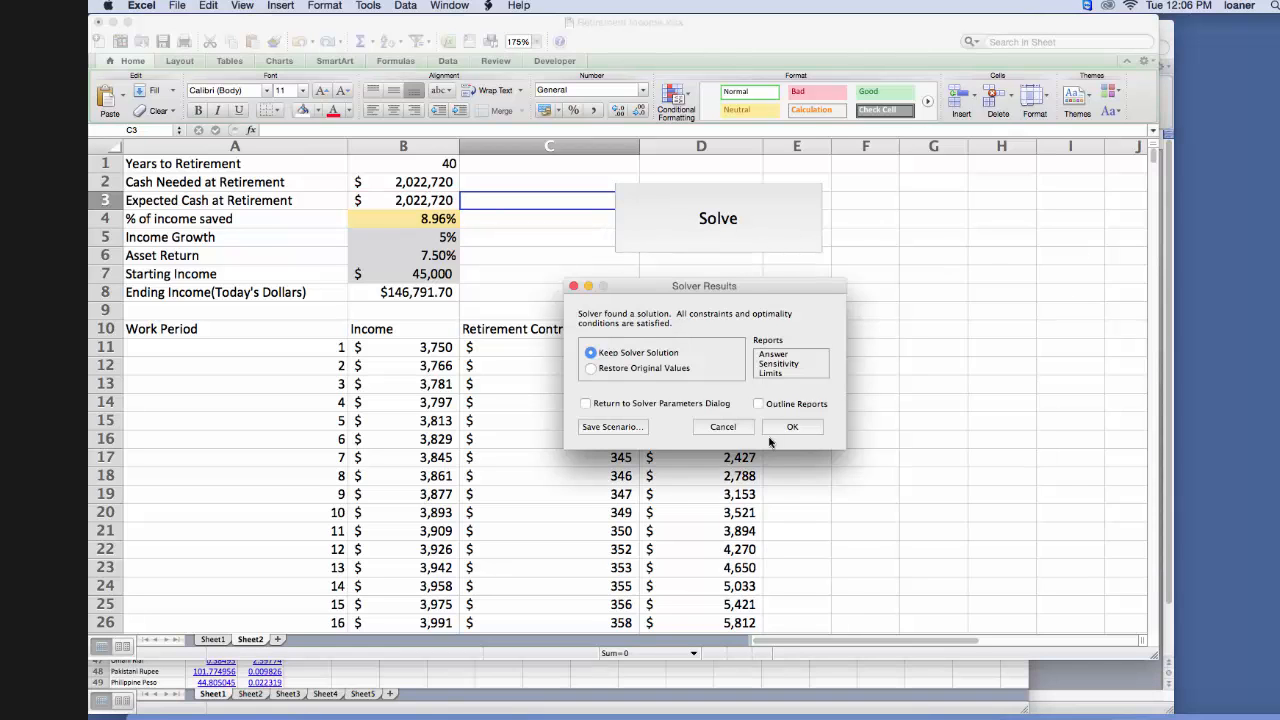
{"action": "left_click", "coordinate": [792, 426]}
{"action": "type", "text": "10"}
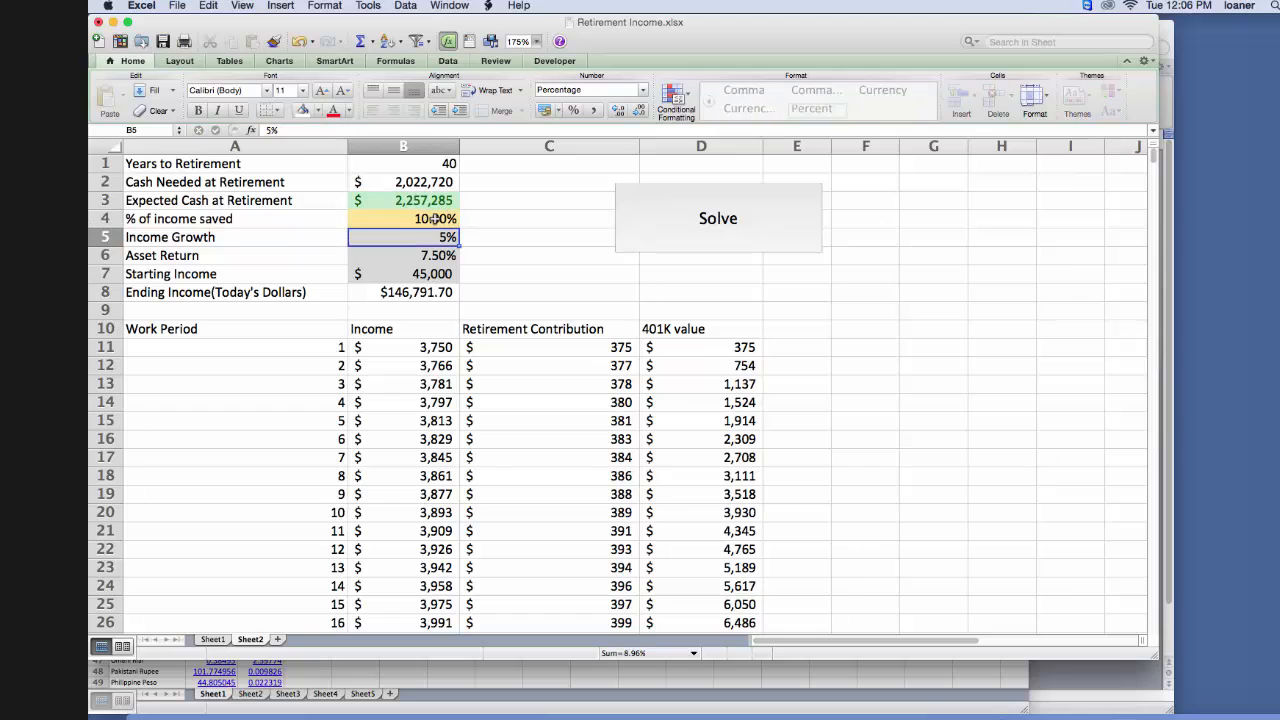
{"action": "left_click", "coordinate": [816, 108]}
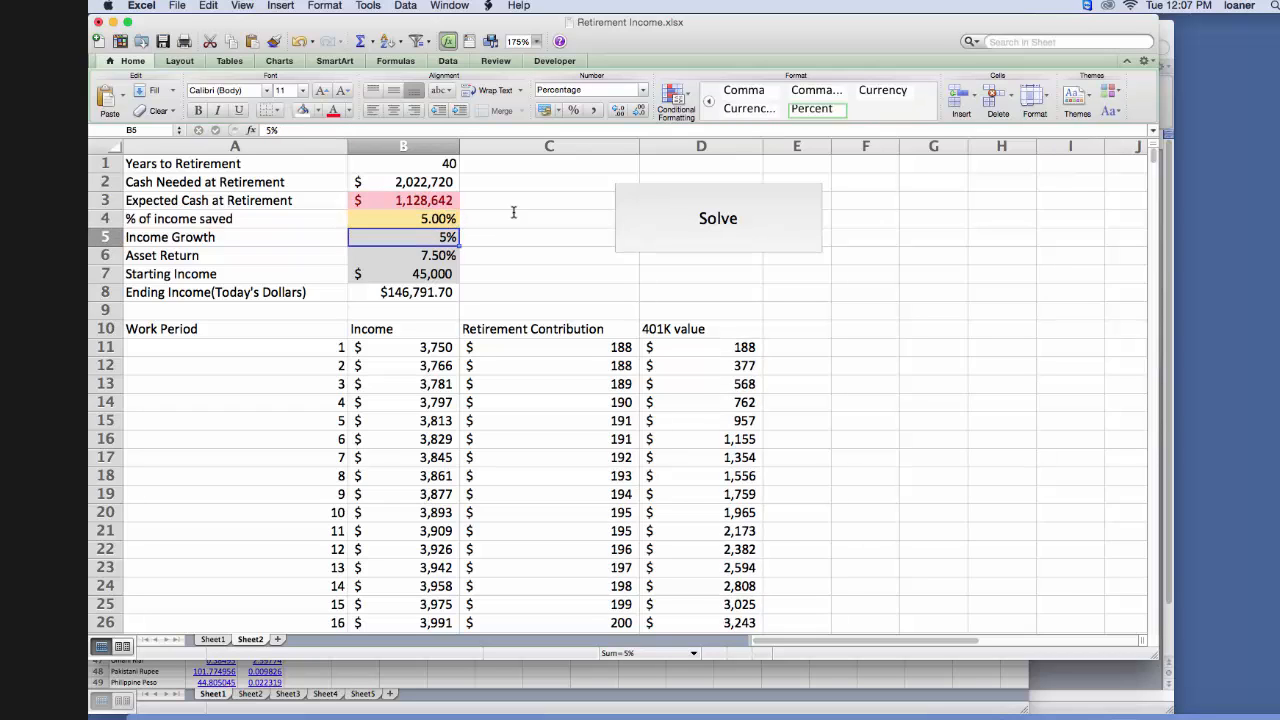
{"action": "mouse_move", "coordinate": [1023, 261]}
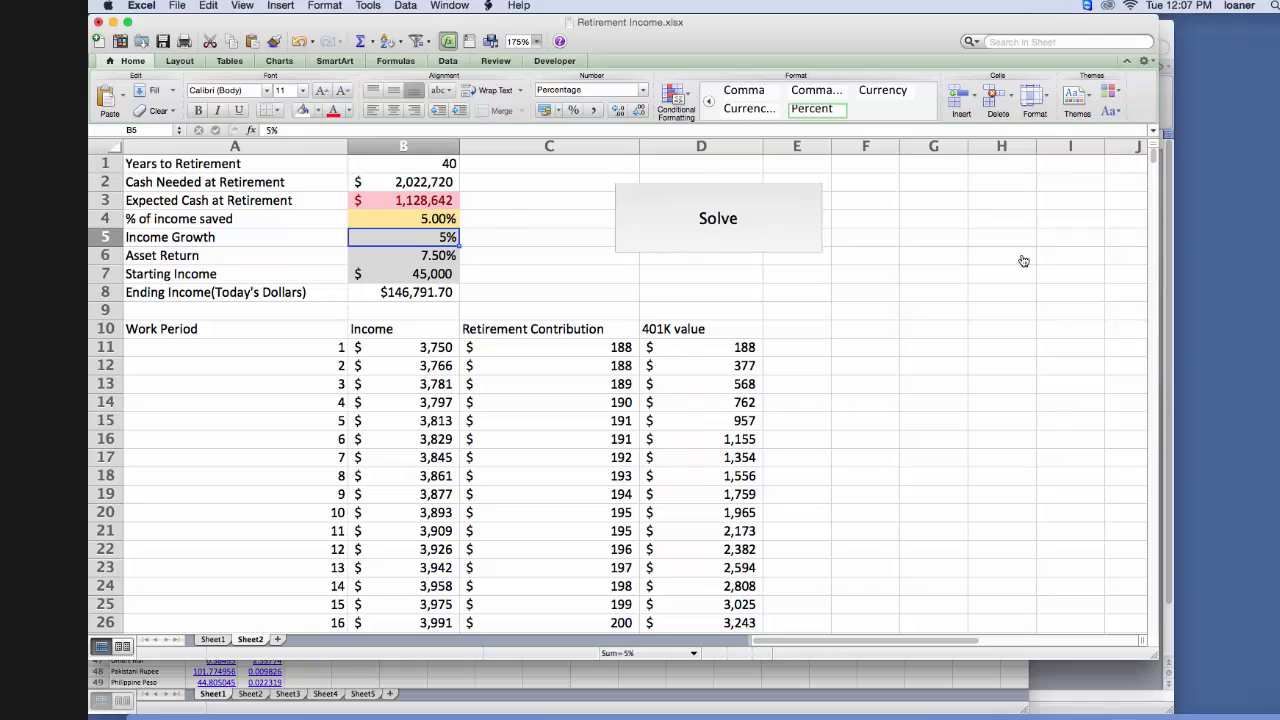
{"action": "mouse_move", "coordinate": [1021, 260]}
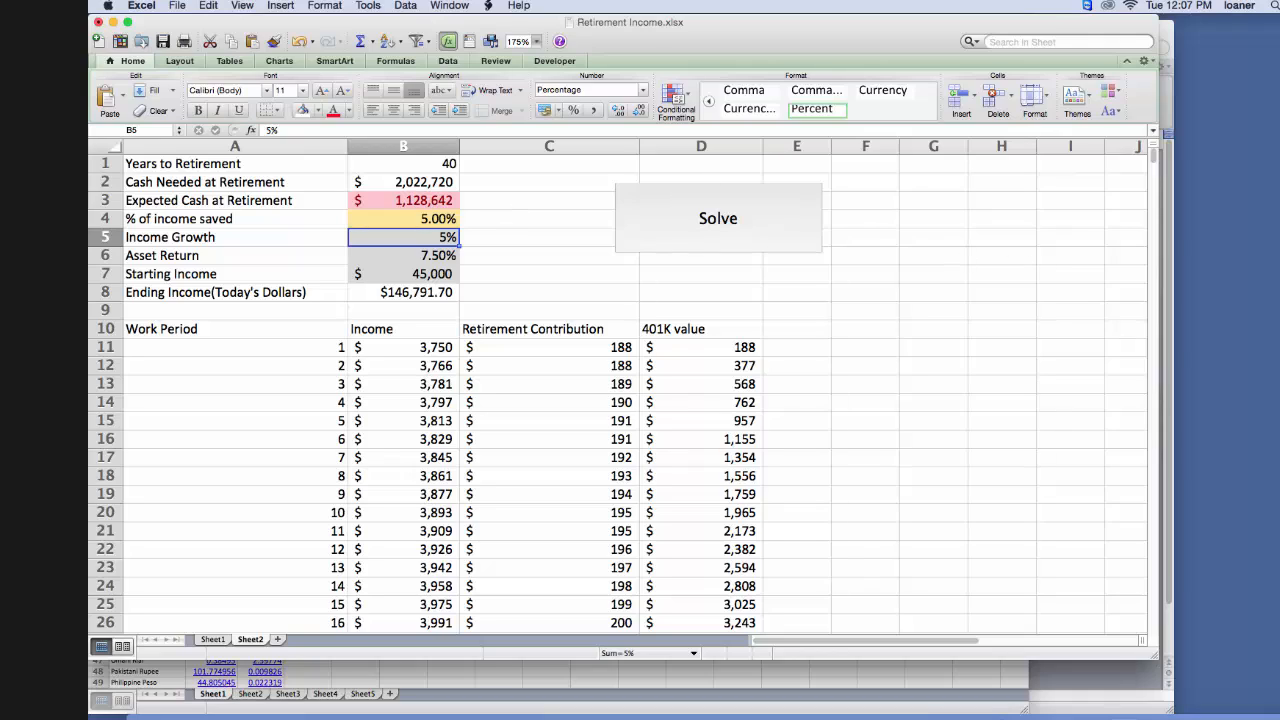